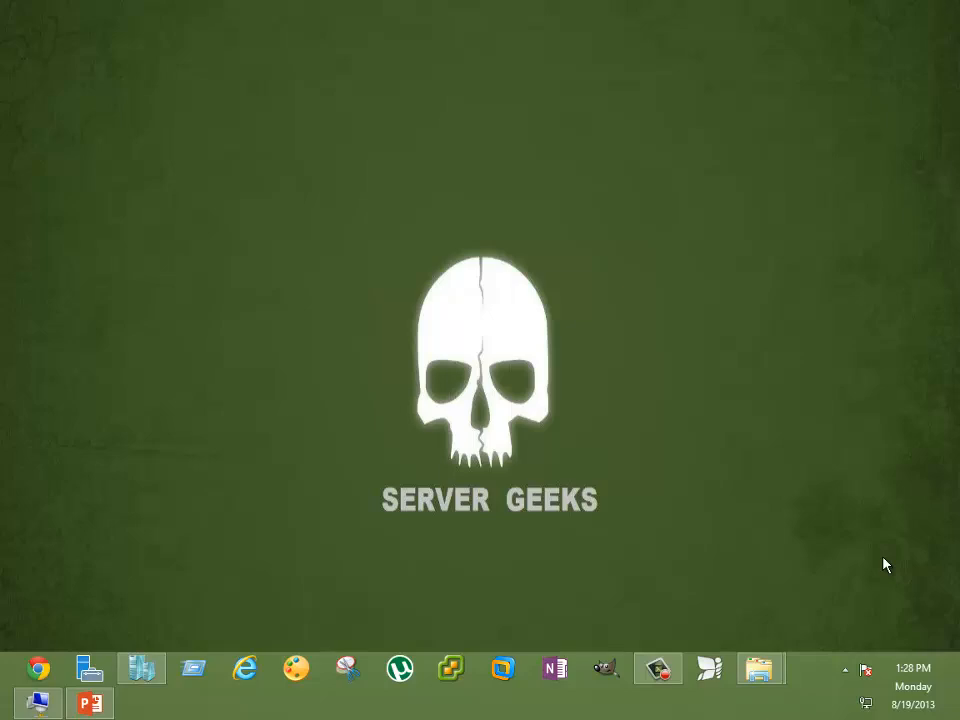
mouse_move(177, 649)
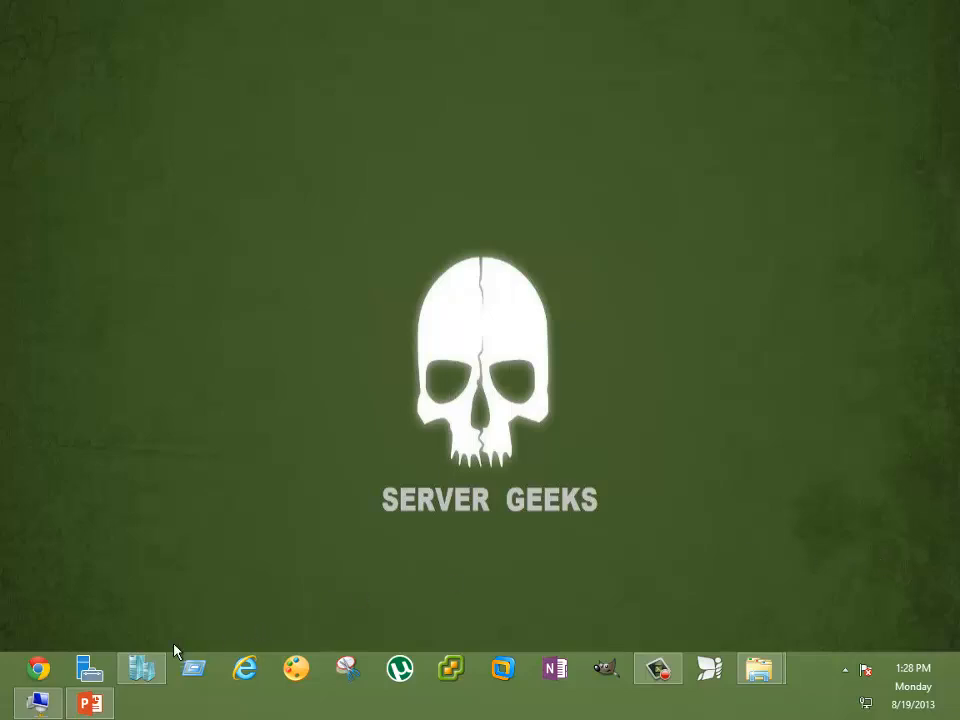
Step: Bring the VM1 guest desktop to the front and open its Start menu
left_click(140, 668)
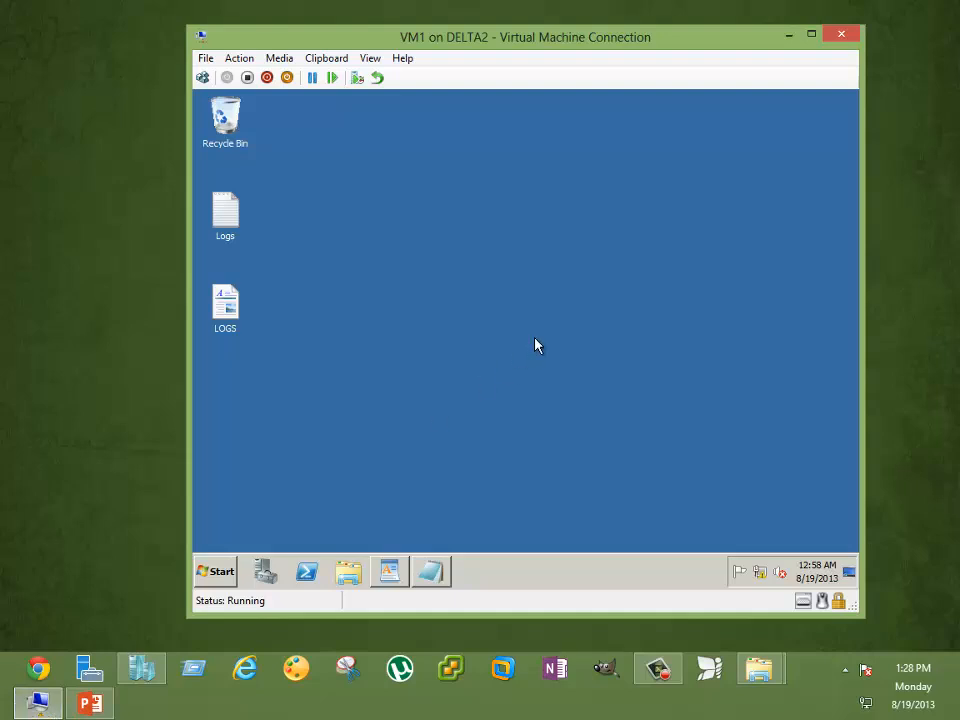
mouse_move(528, 350)
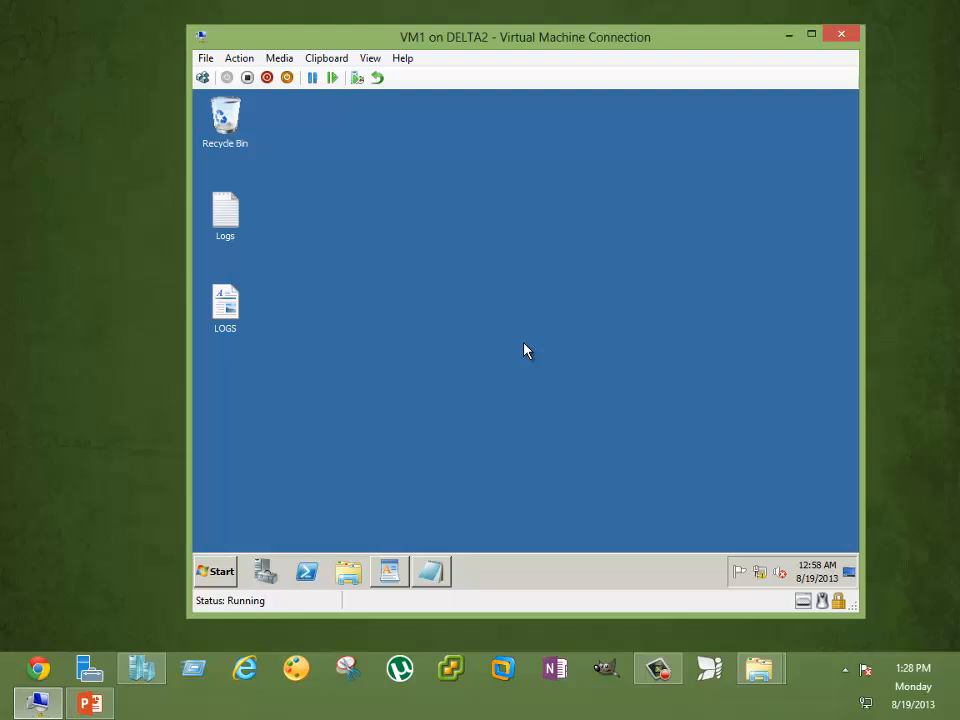
right_click(528, 350)
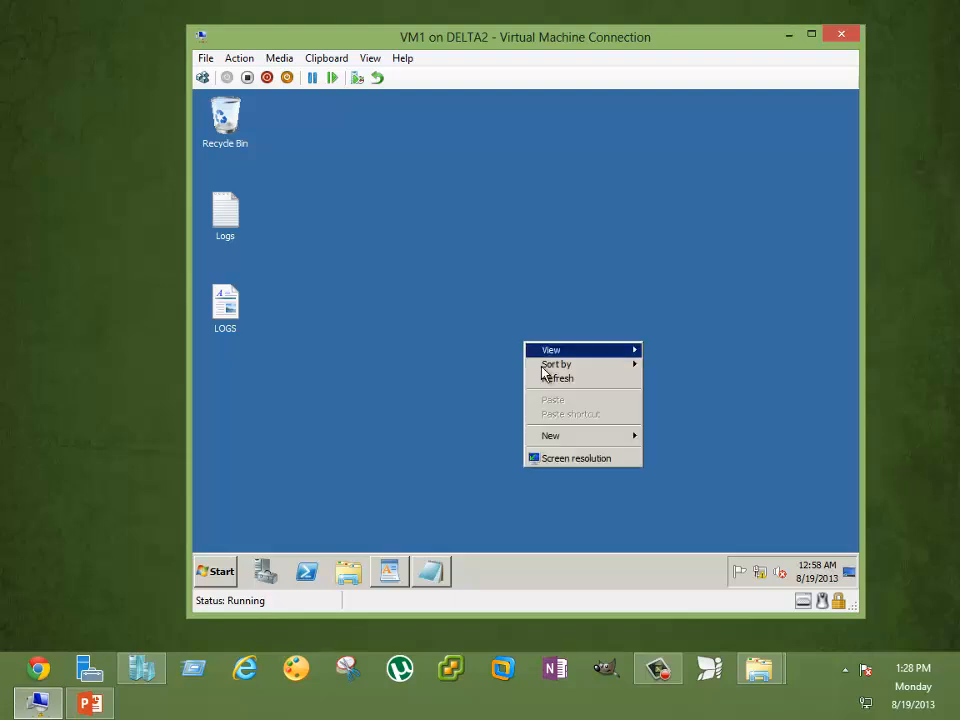
left_click(215, 571)
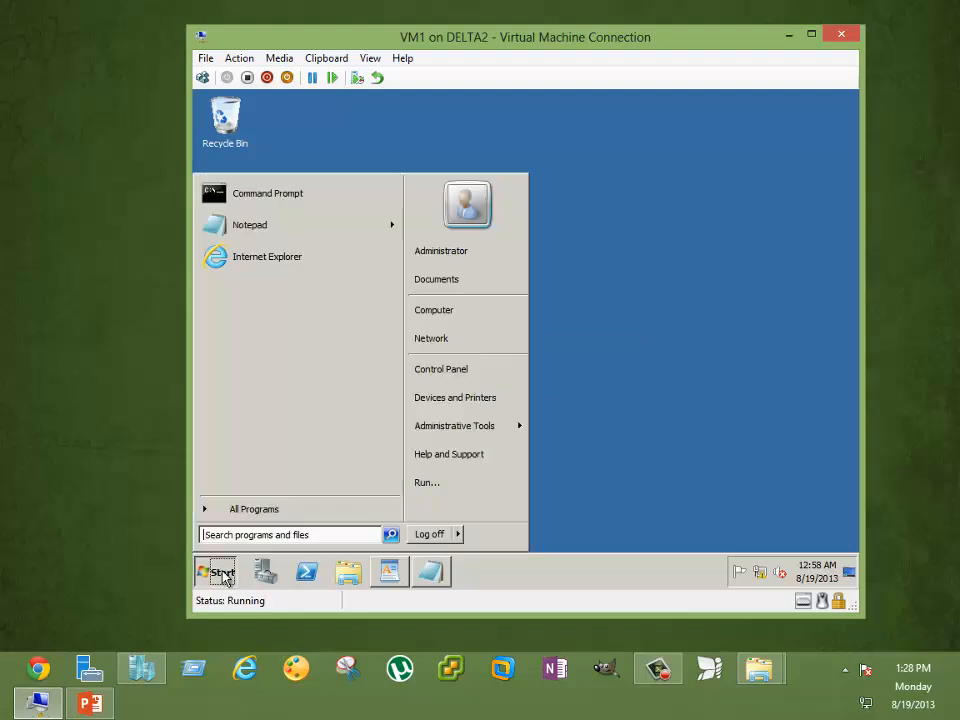
Step: Launch Command Prompt, change to C:\ with cd/, and ping 192.182.1.1
left_click(267, 193)
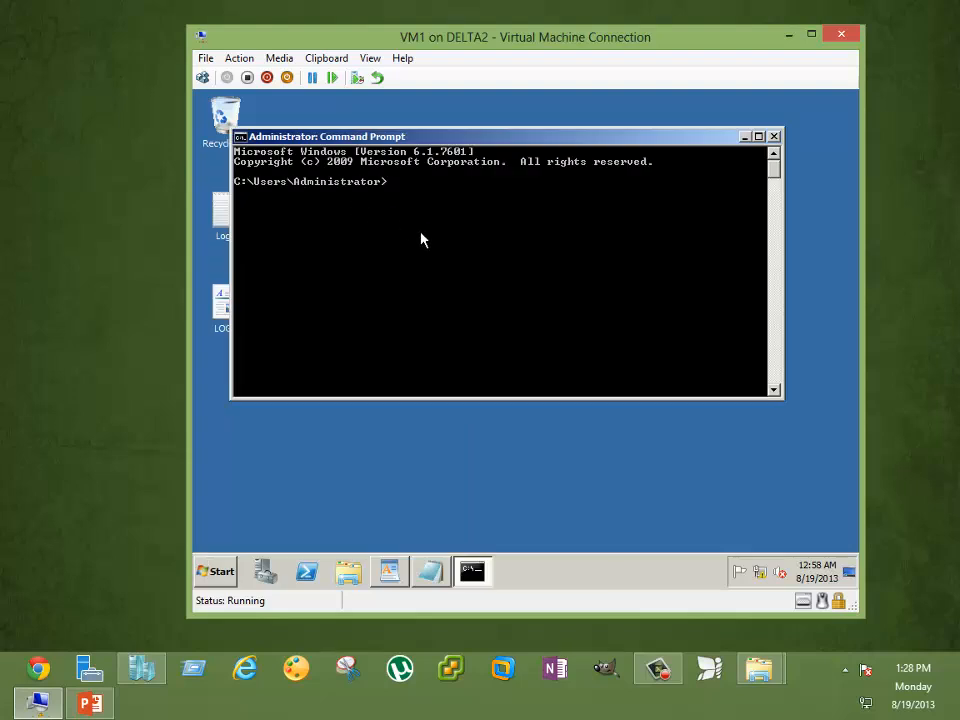
mouse_move(240, 193)
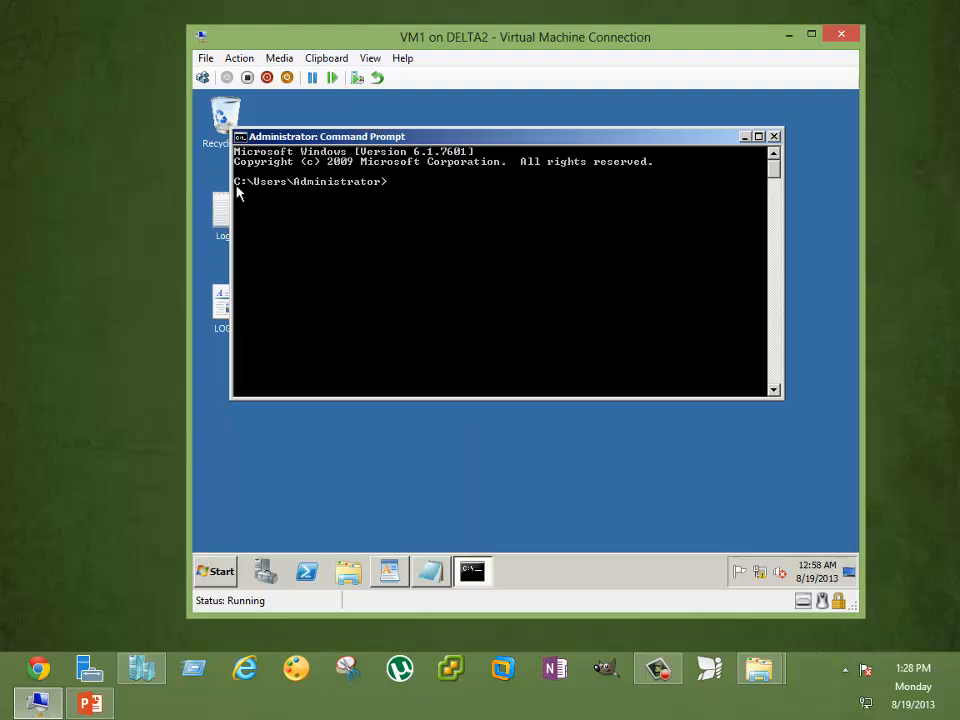
mouse_move(348, 190)
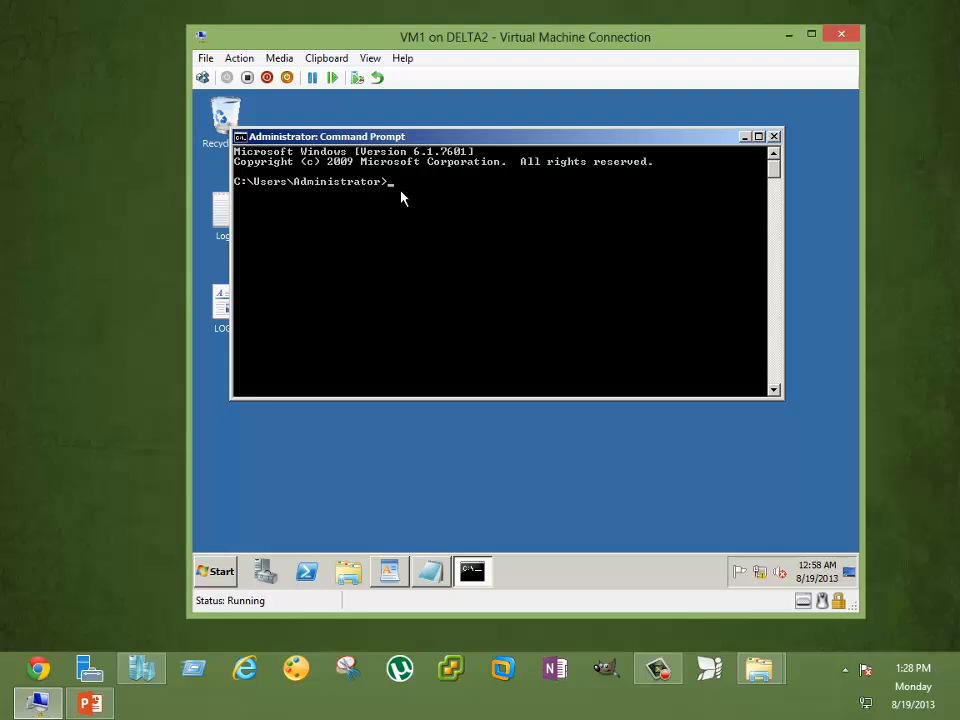
type("cd/")
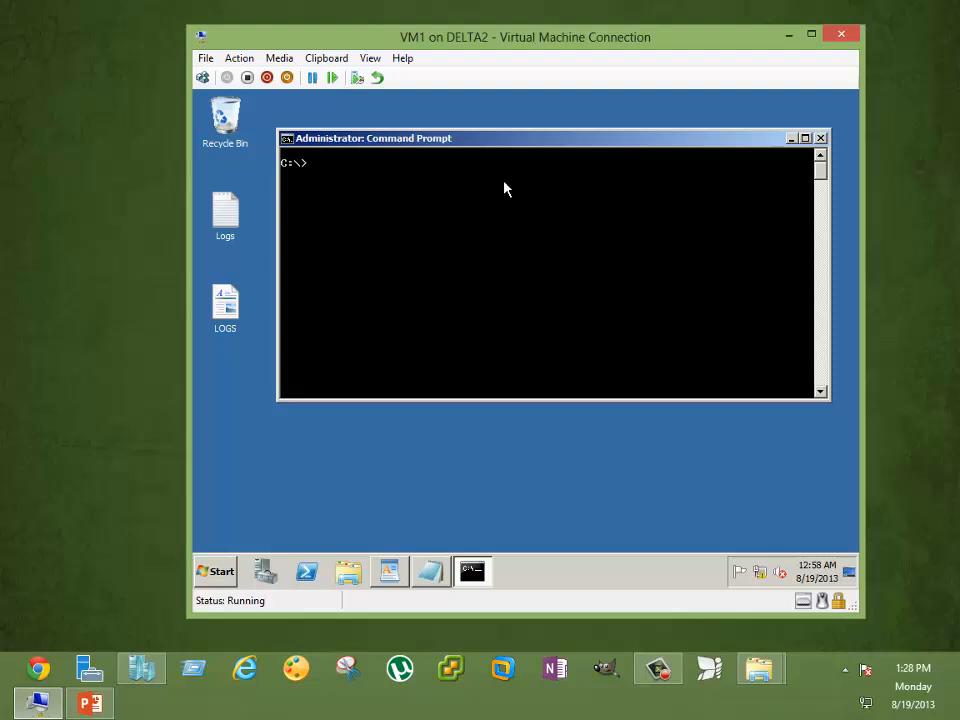
type("pi")
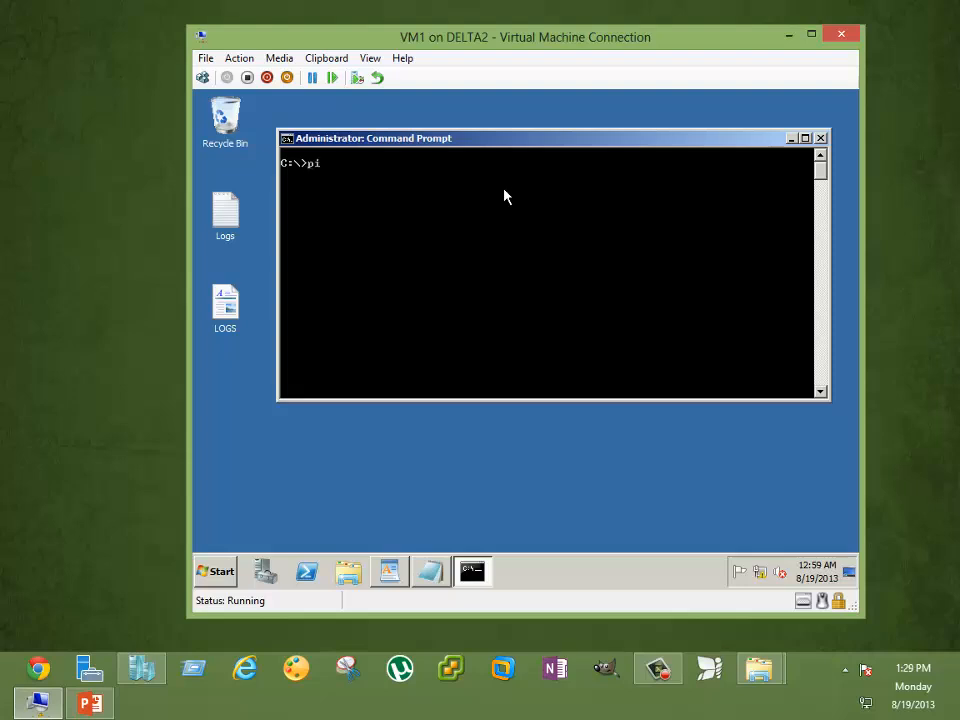
type("ng 18")
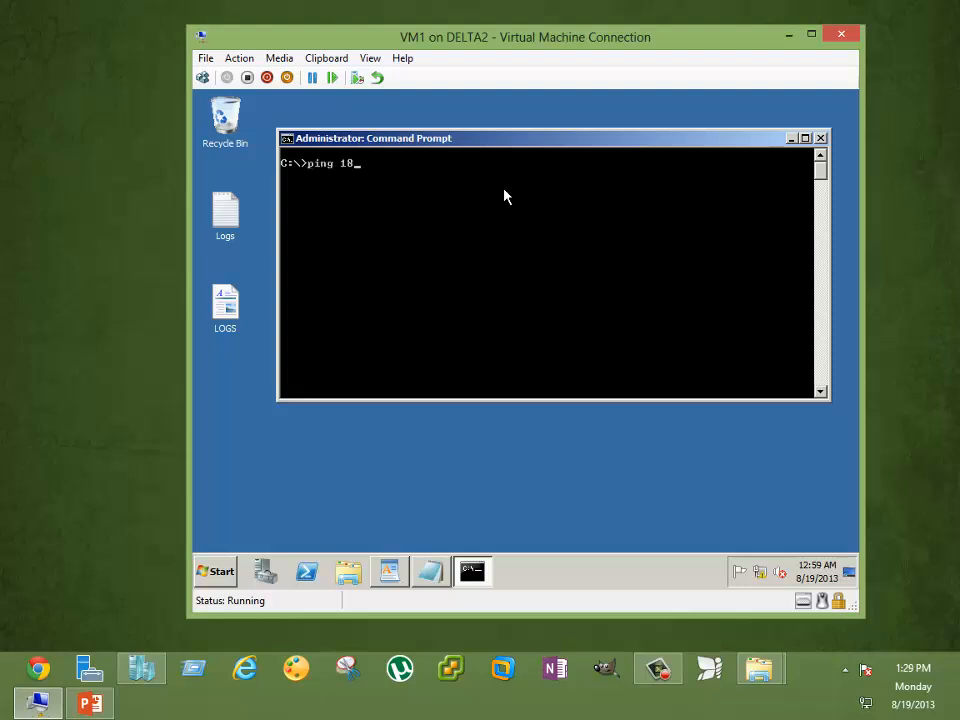
type("92.182")
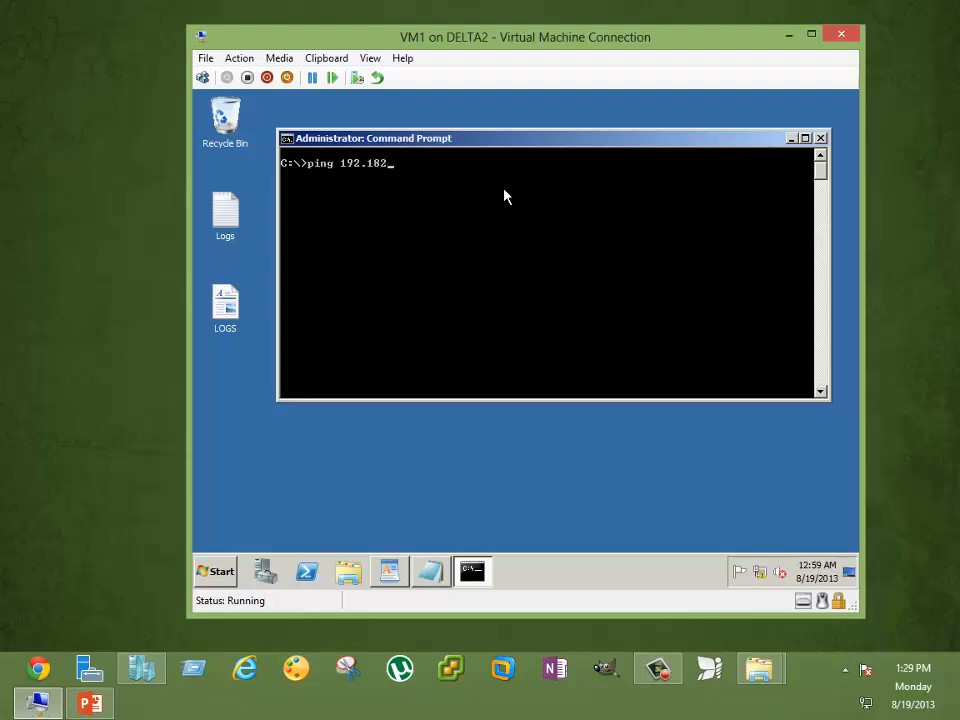
key("Enter")
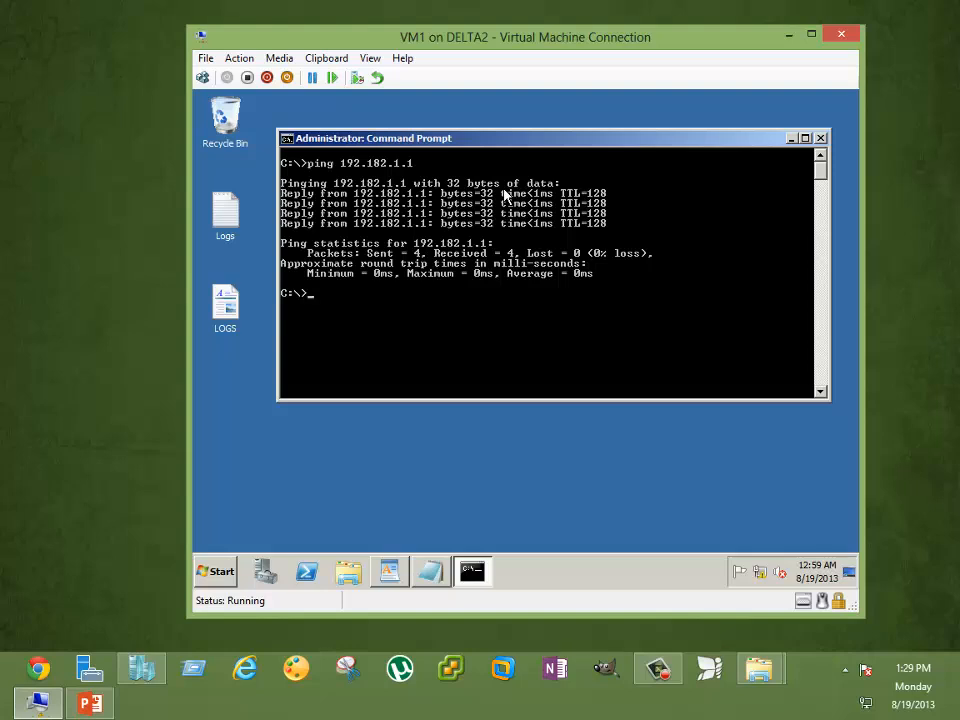
Step: Enter 'ping 192.182.1.1 >pingresults.txt' to save the ping output to a file
type("ping 192.182.1.1")
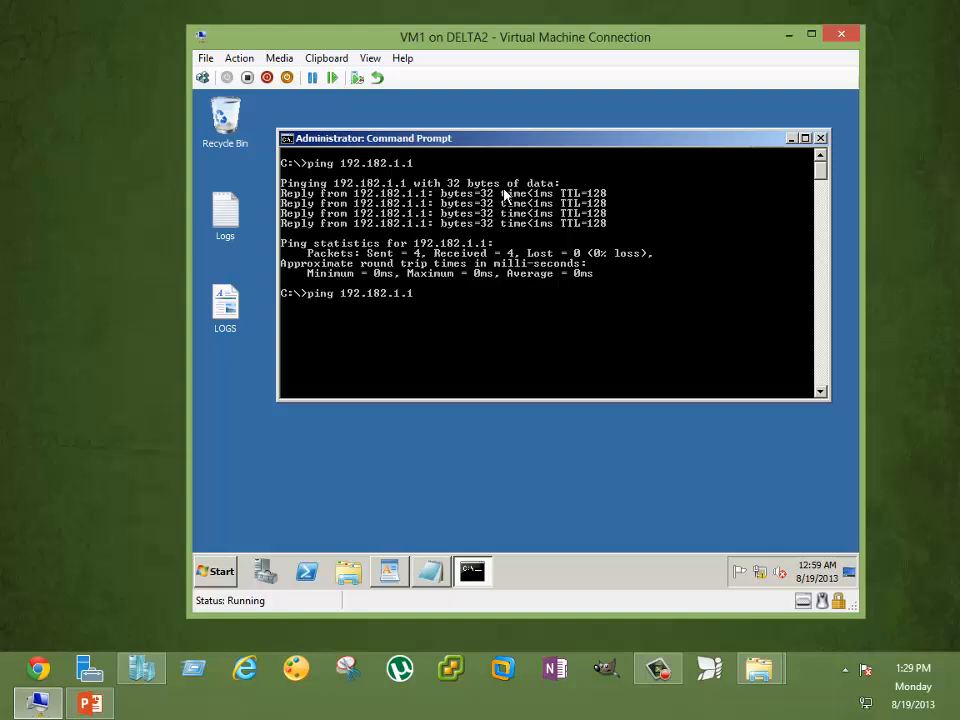
type(">")
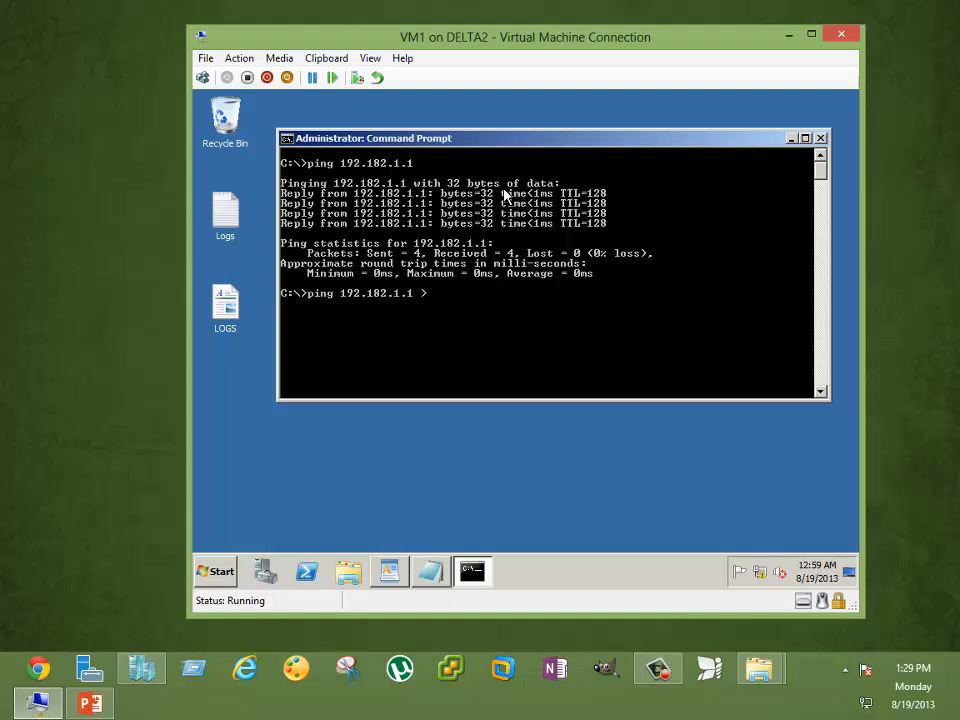
type("p")
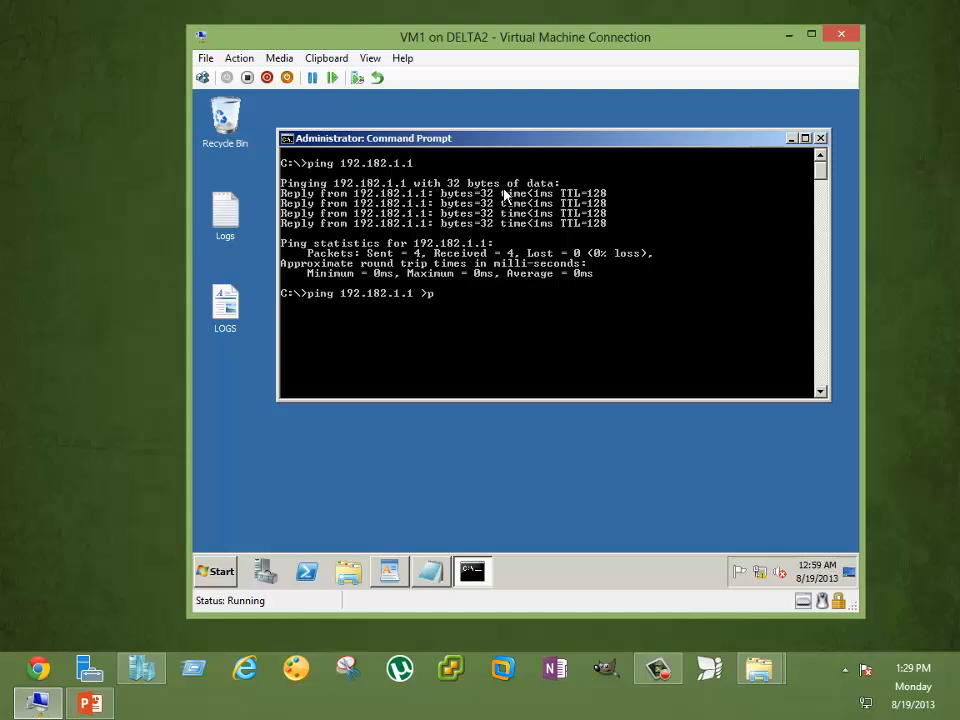
type("ingresults")
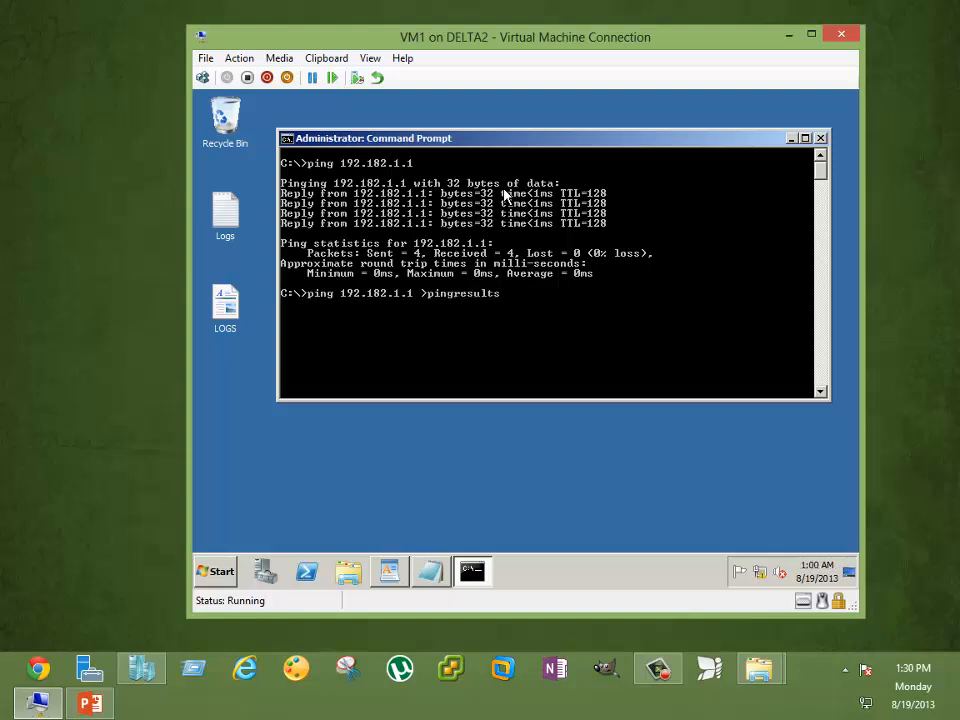
type(".txt")
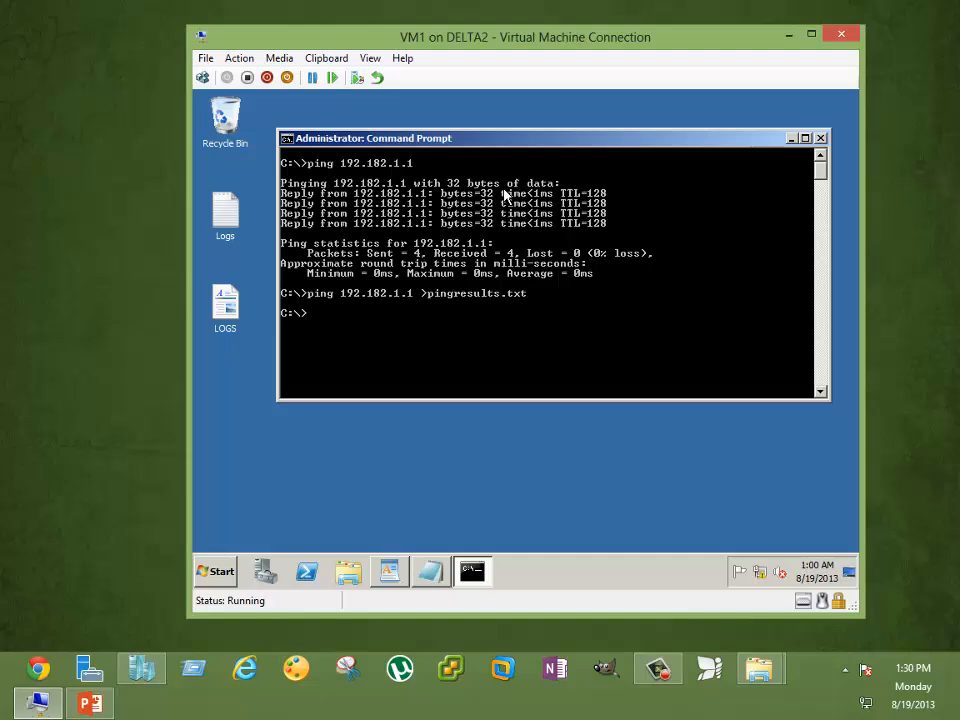
Step: Browse to drive C: through Computer and open pingresults.txt in Notepad
left_click(214, 571)
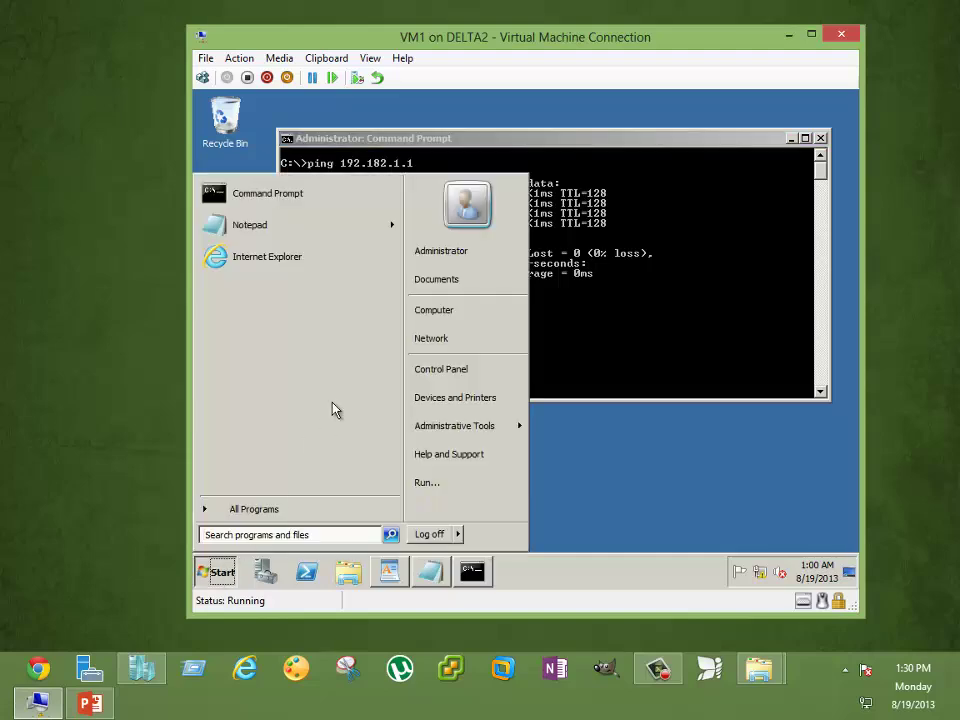
left_click(434, 309)
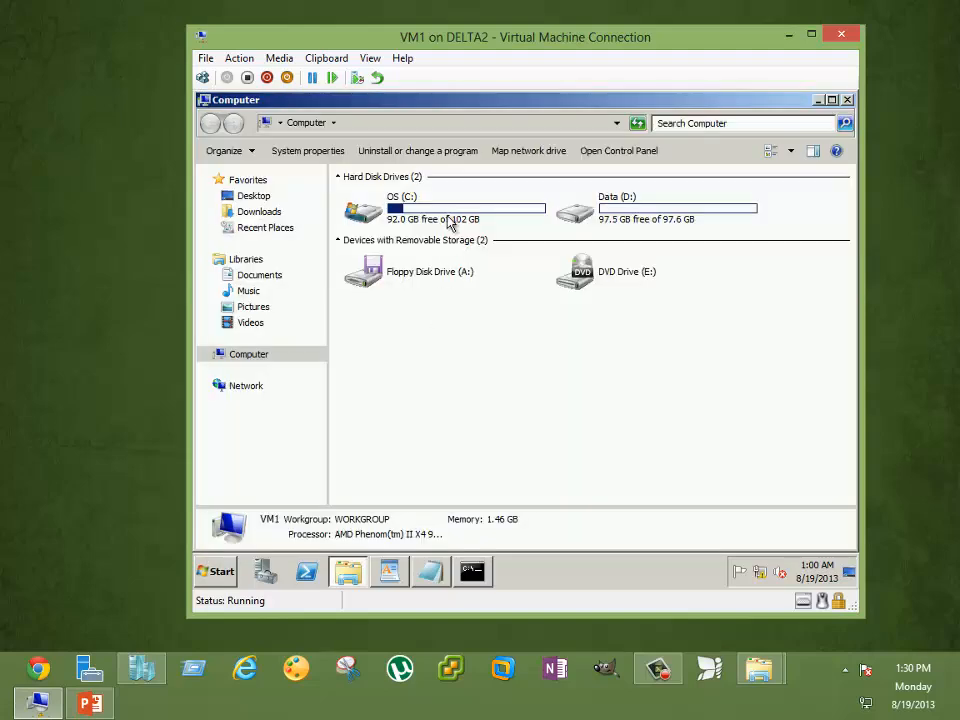
double_click(362, 210)
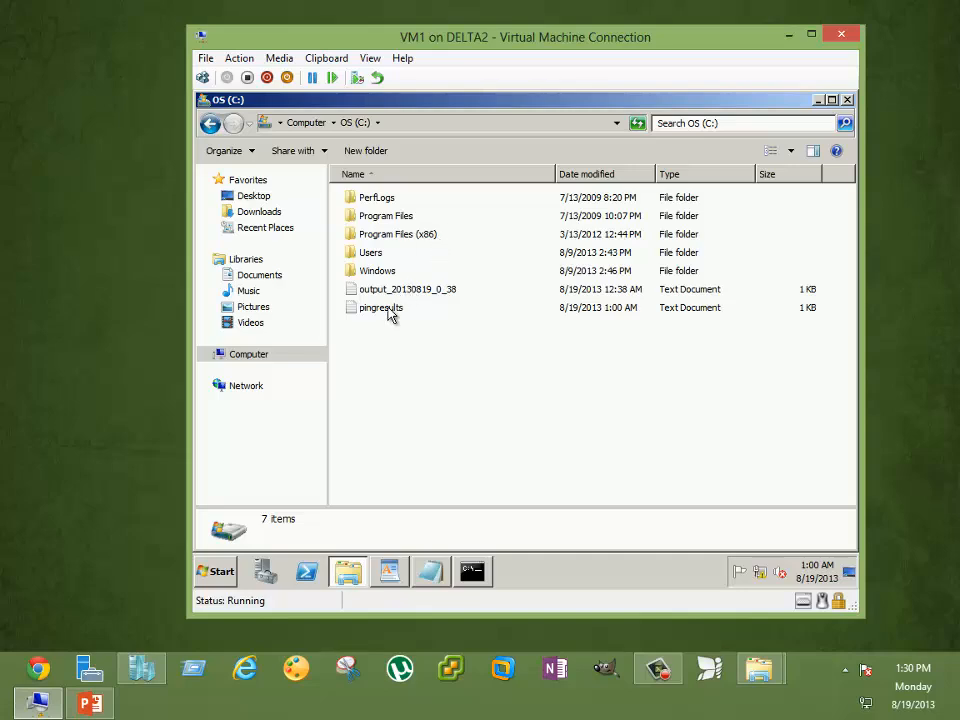
double_click(380, 307)
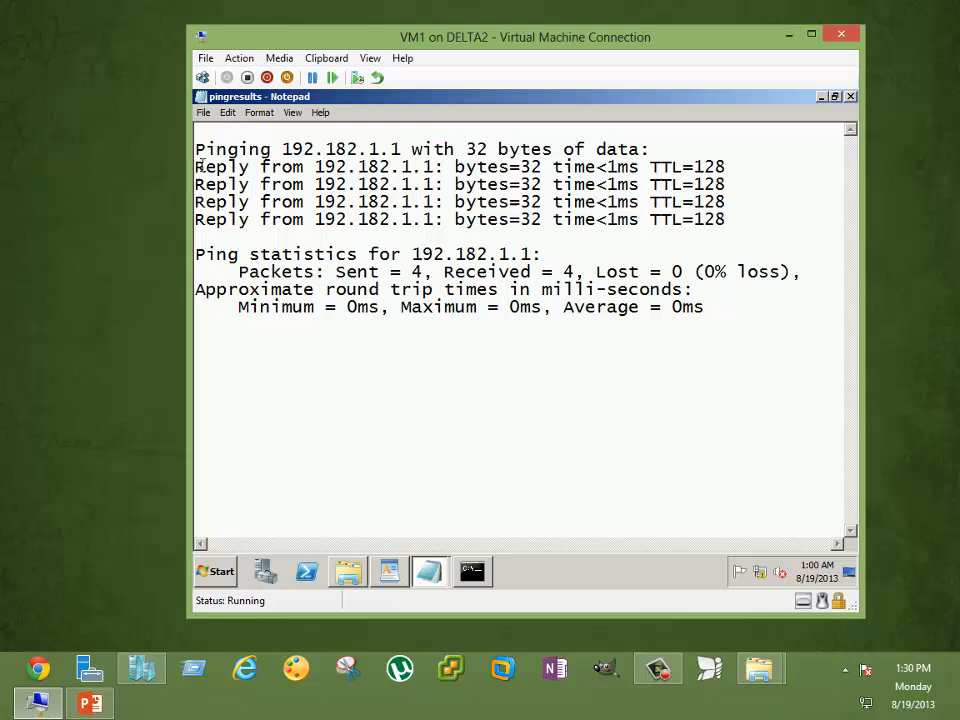
mouse_move(300, 201)
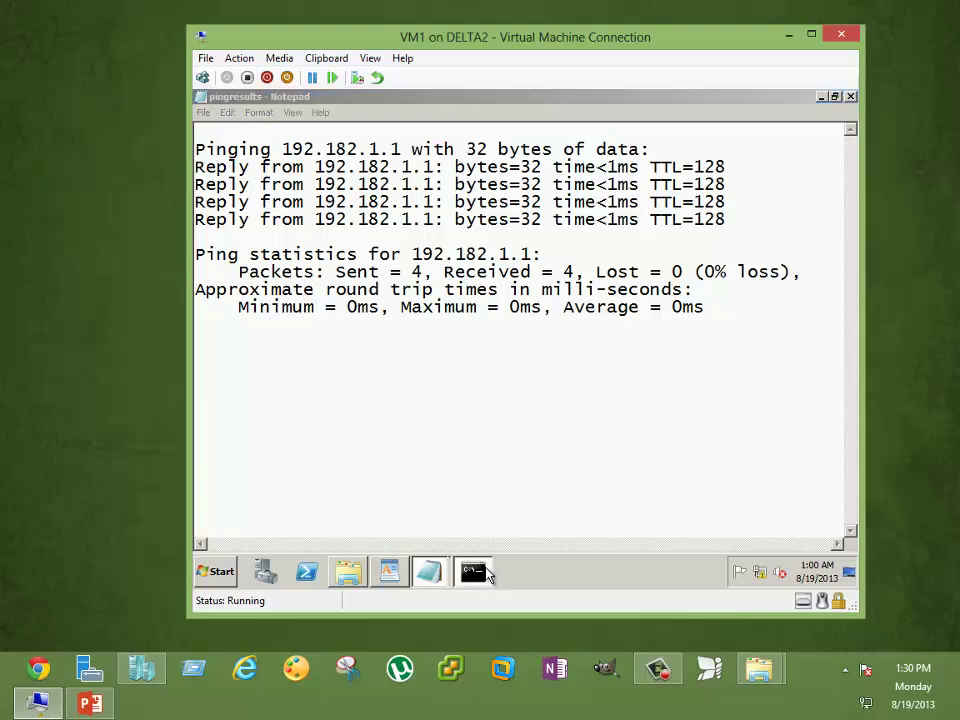
Step: Bring the pingresults Notepad window forward and close it
left_click(472, 572)
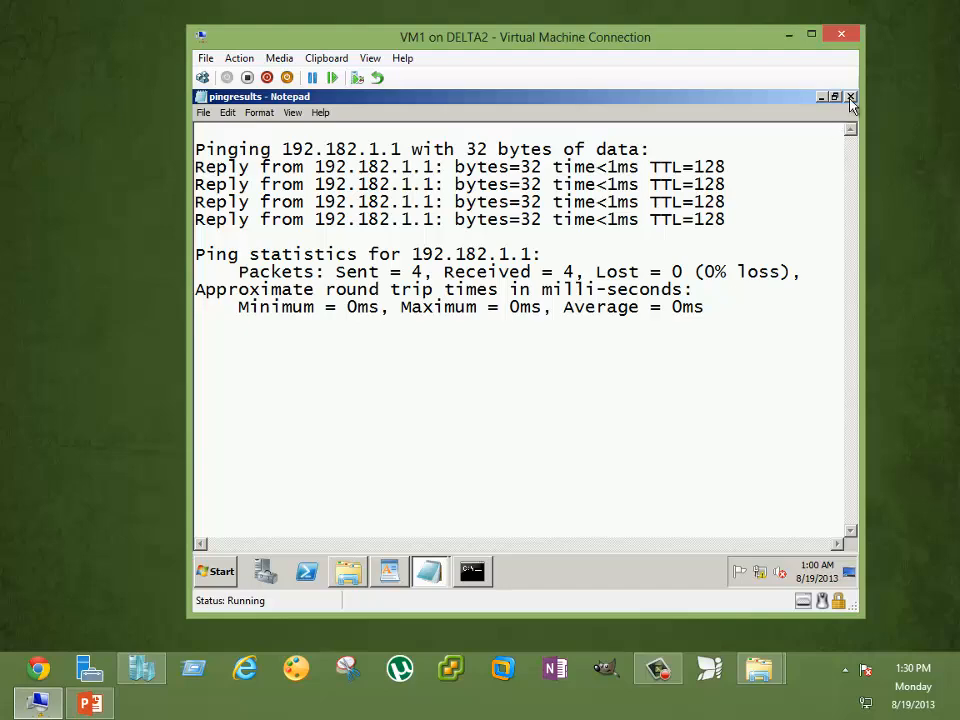
left_click(845, 96)
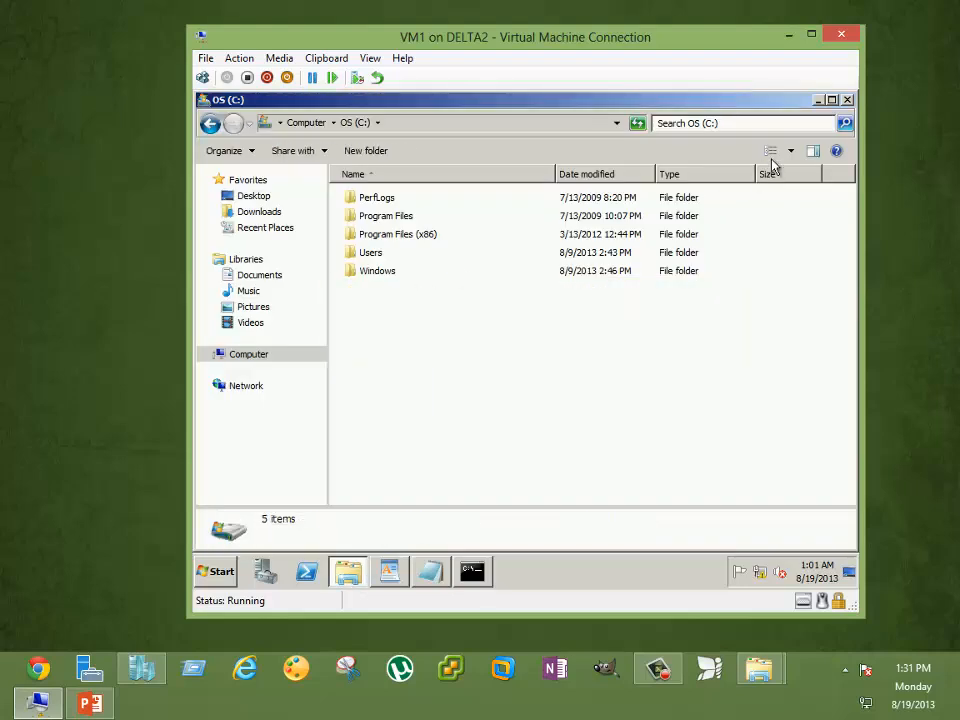
Step: In Command Prompt, type 'ping 192.182.1.1 >output.txt' to redirect the ping into output.txt
left_click(472, 571)
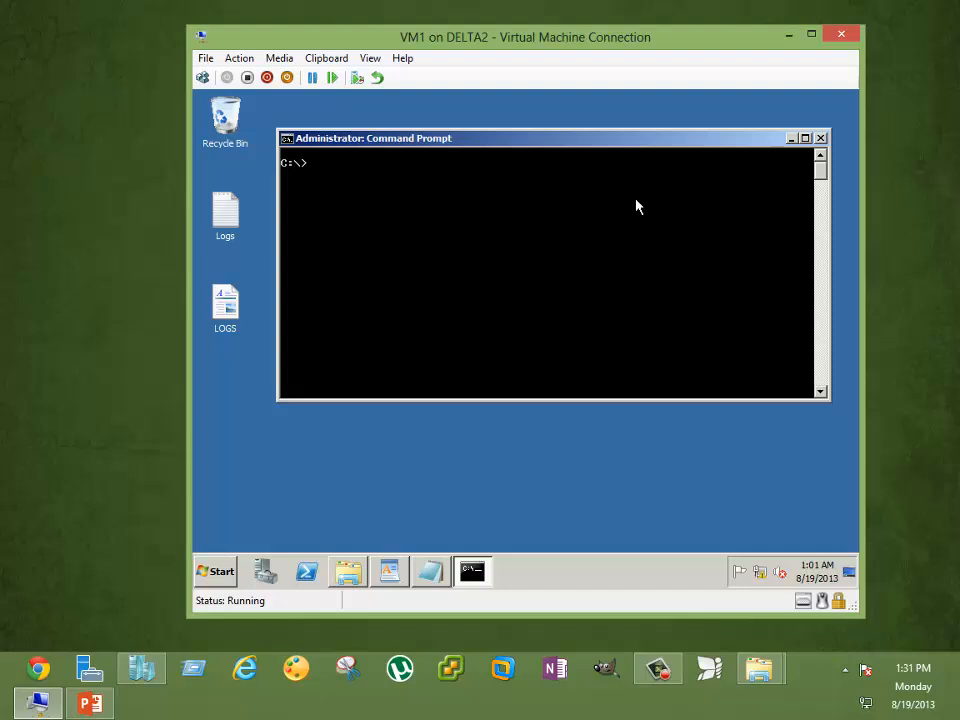
type("ping")
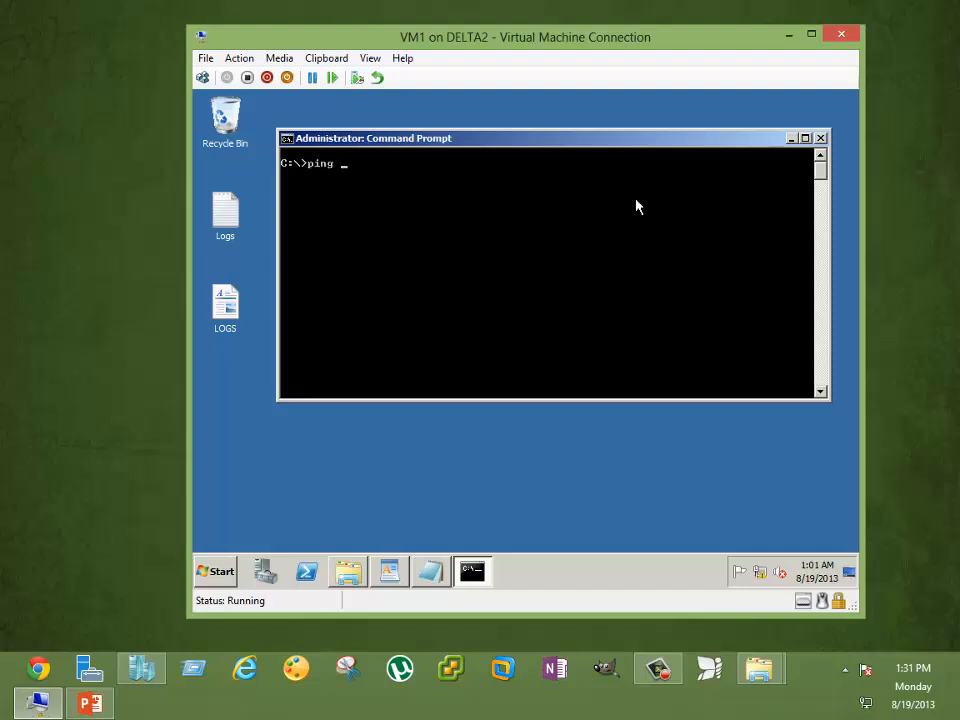
type("192.")
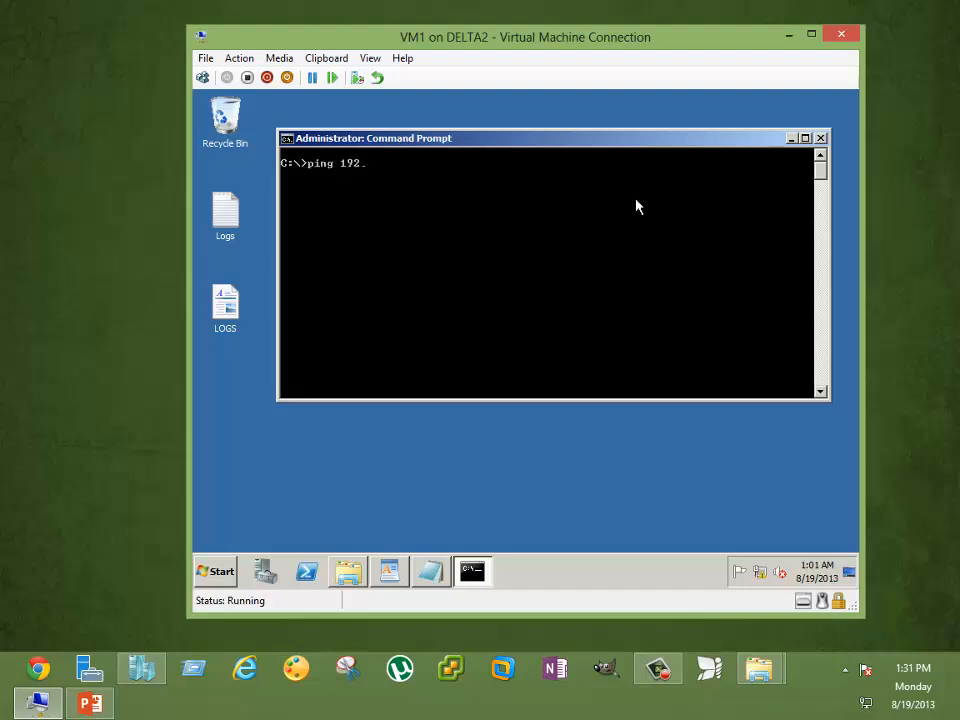
type("182.")
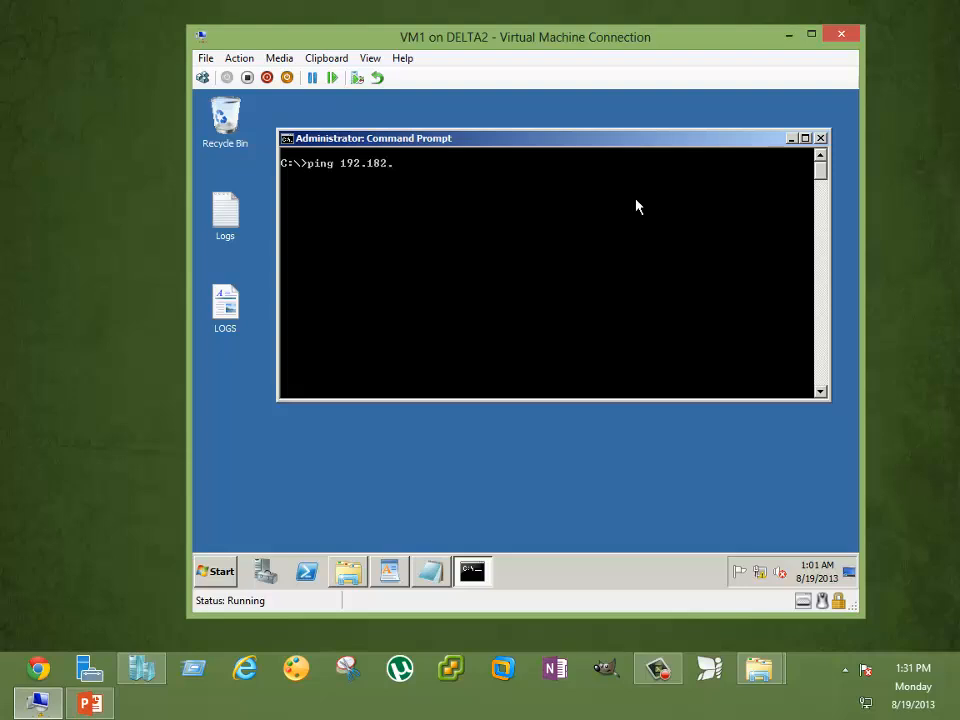
type("1.1")
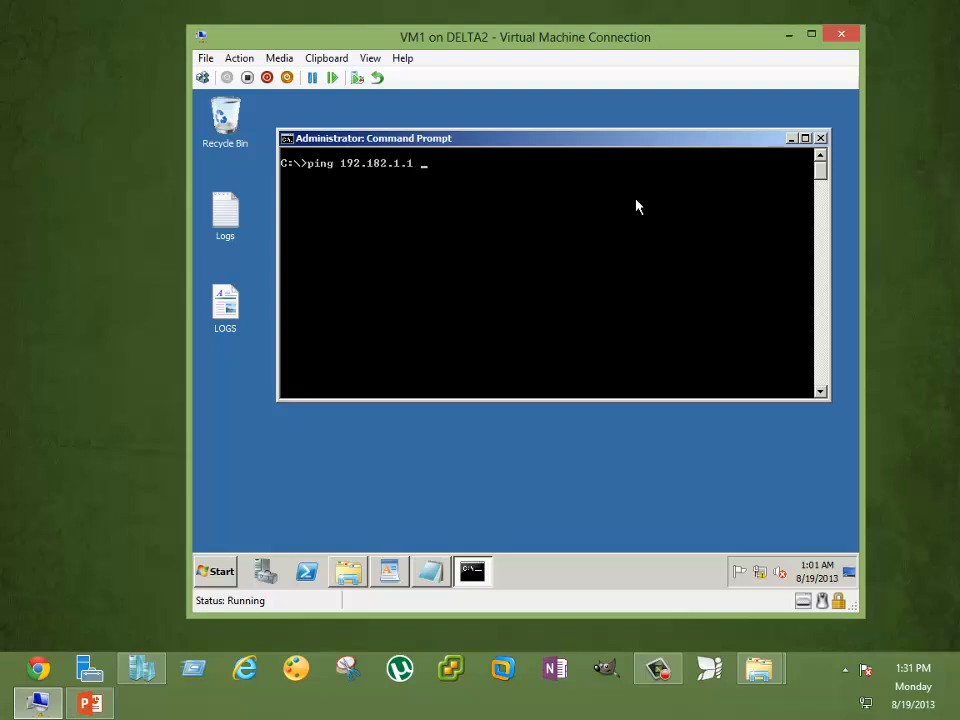
type(">out")
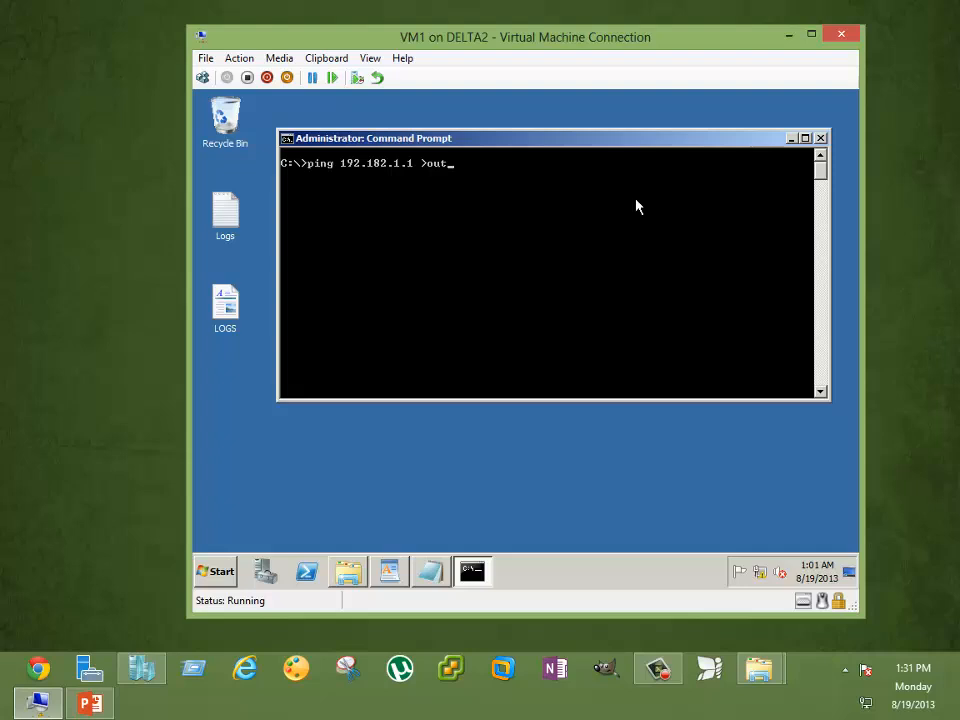
type("file")
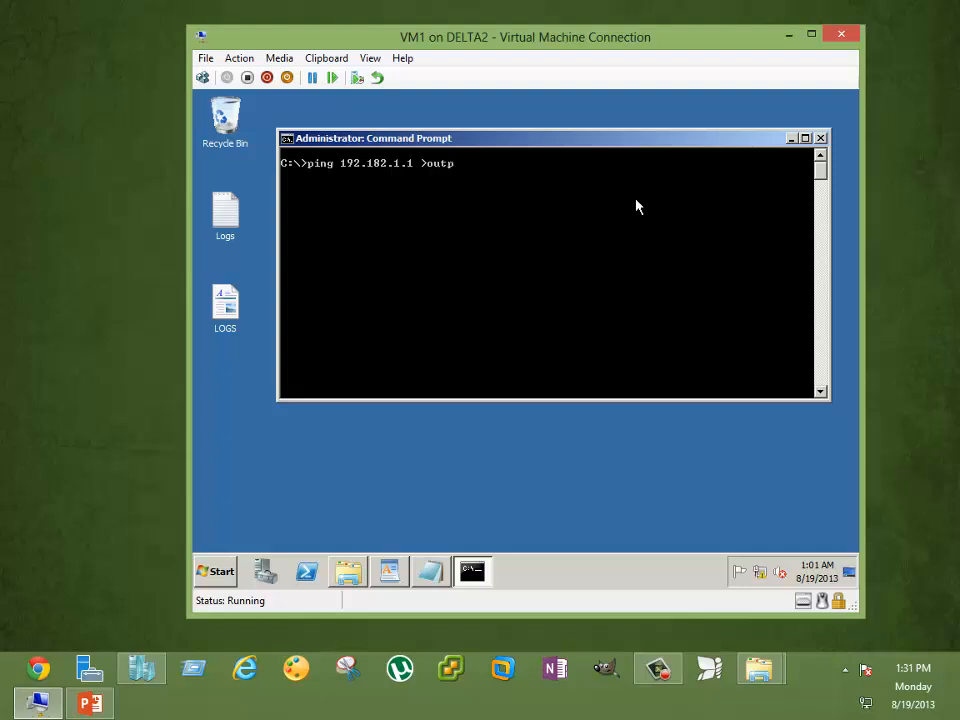
type("ut.txt")
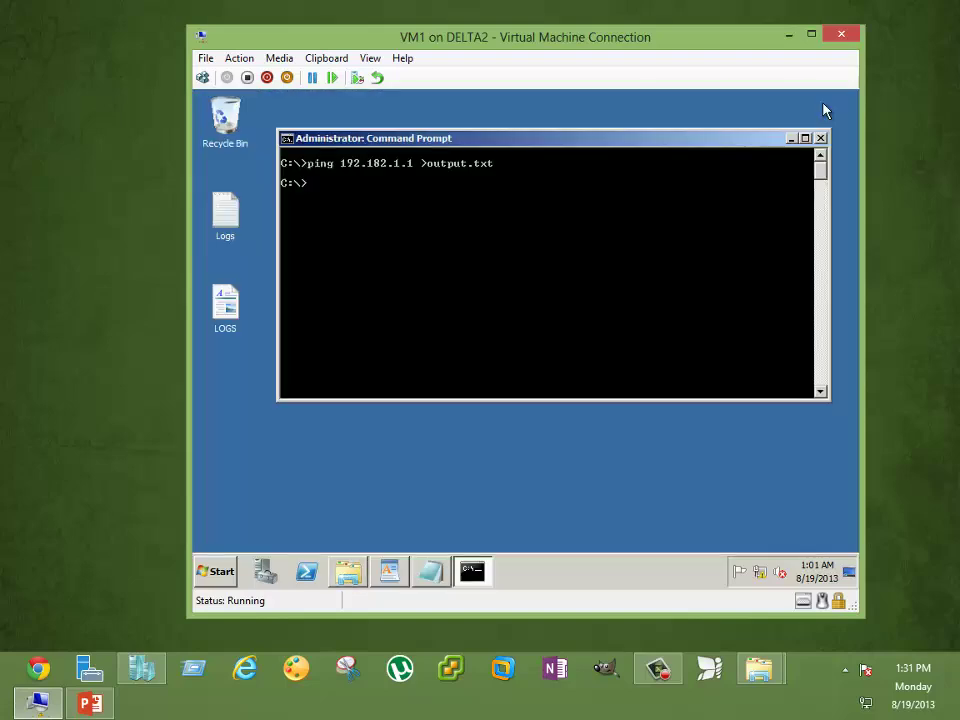
mouse_move(500, 220)
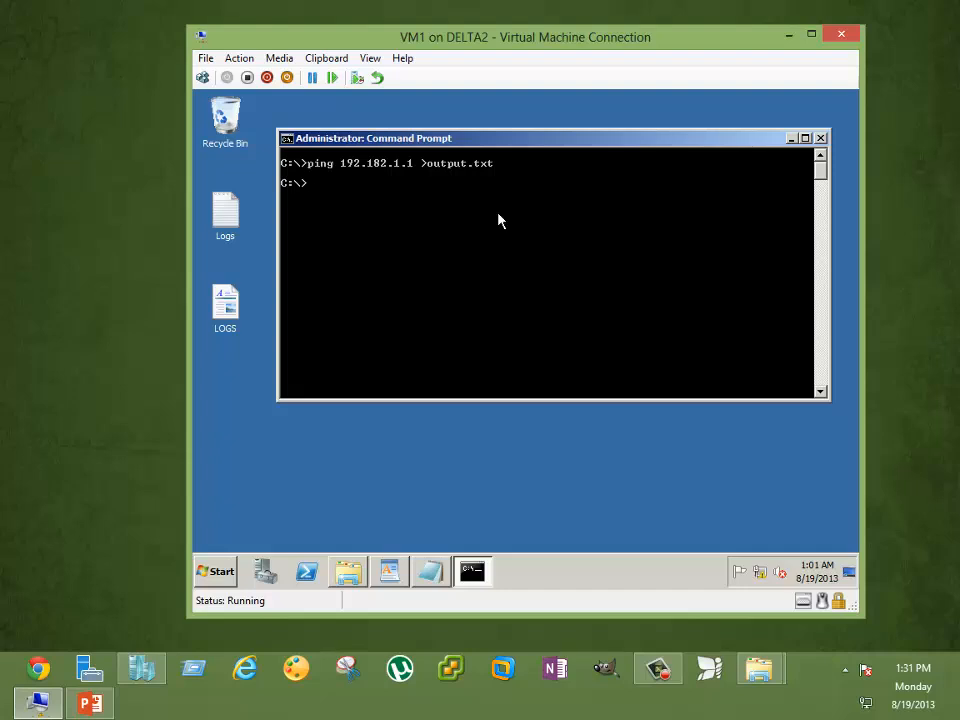
Step: Type 'ipconfig >output.txt' to overwrite output.txt with the IP configuration
type("ipconfig")
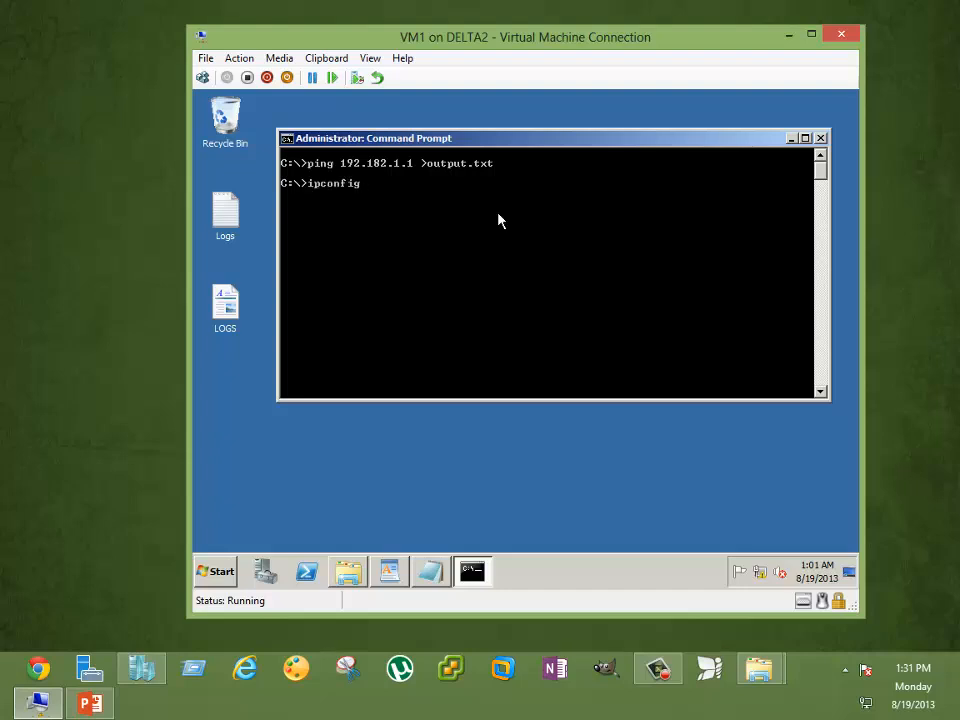
type(">o")
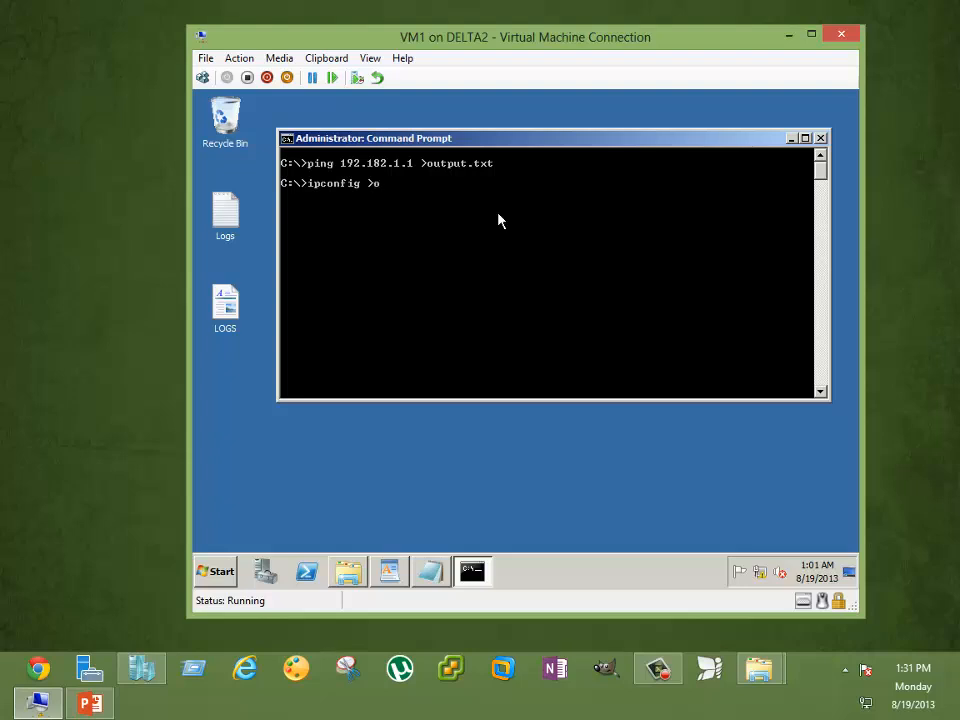
type("utput")
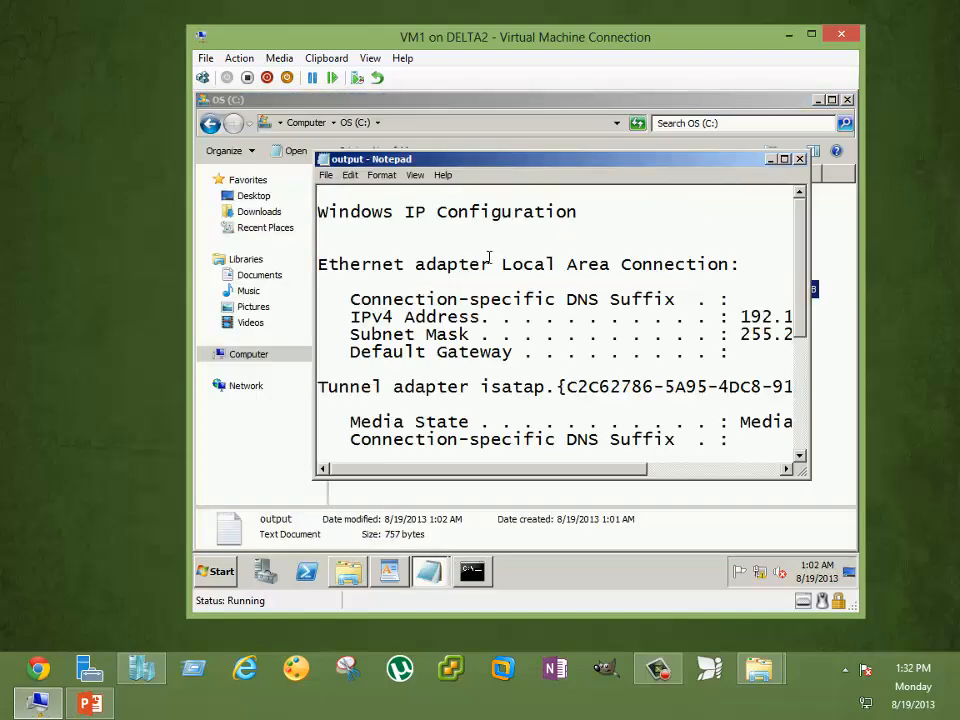
Step: Maximize output.txt in Notepad, scroll through the ipconfig results, then close it
left_click(811, 160)
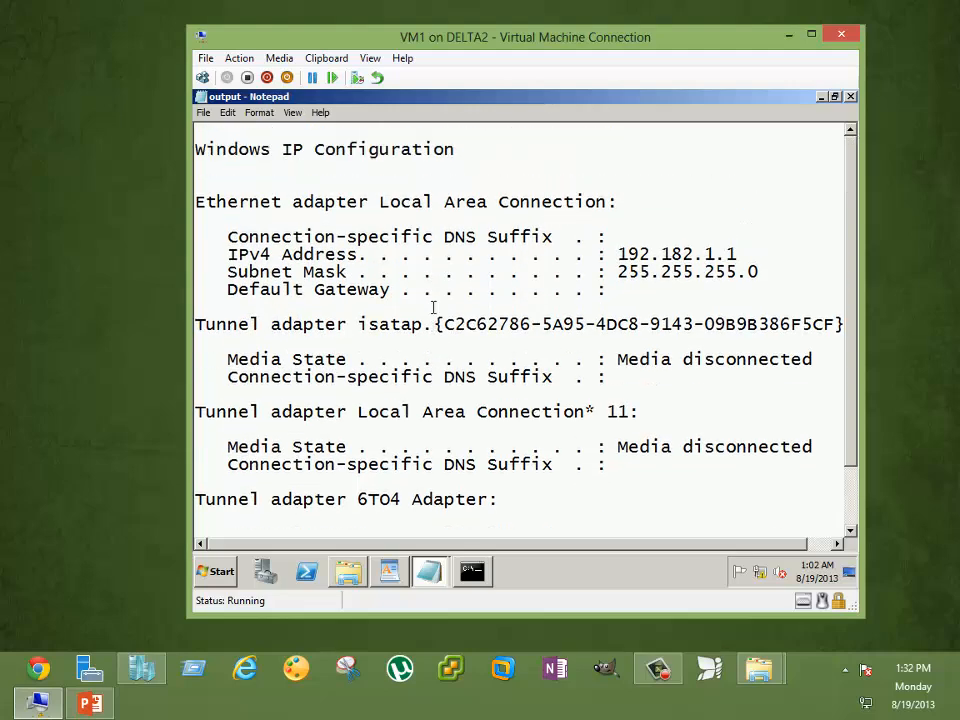
scroll("down", 3)
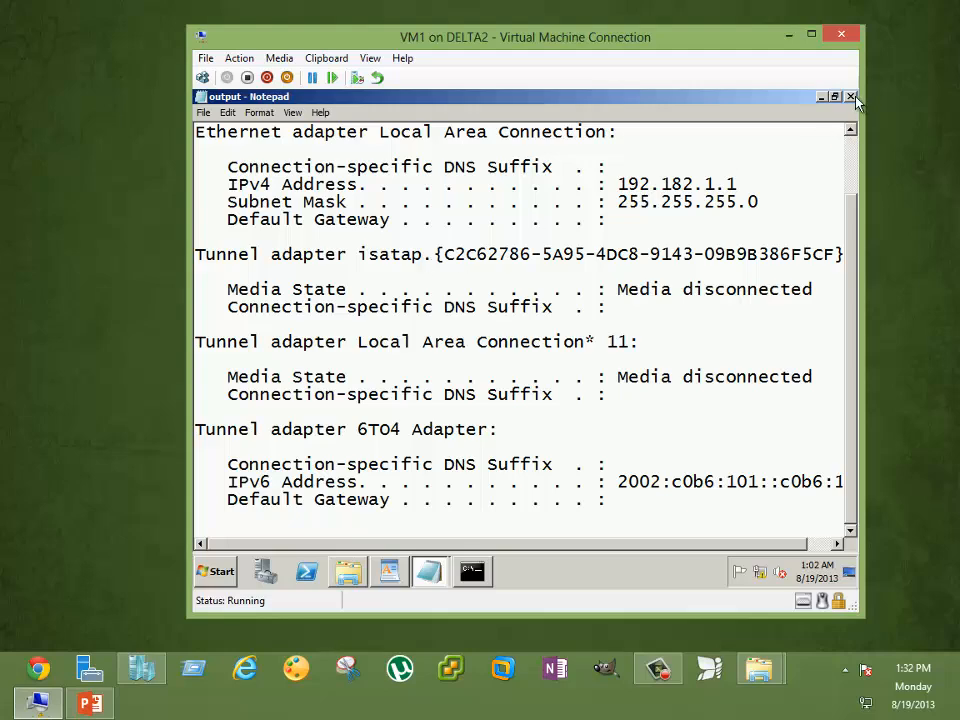
left_click(859, 99)
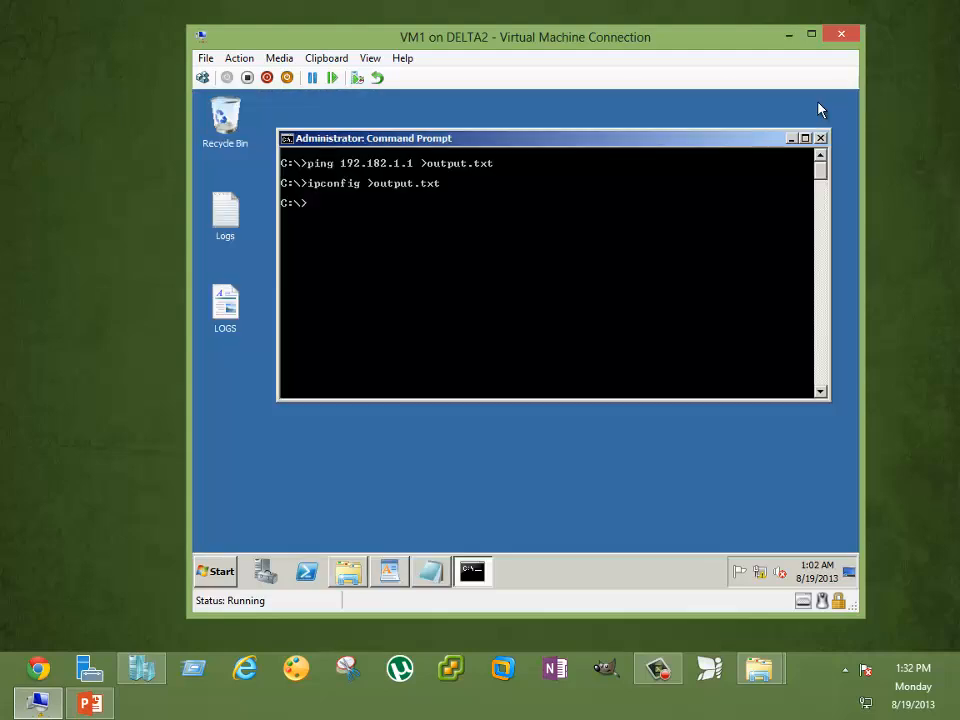
mouse_move(335, 176)
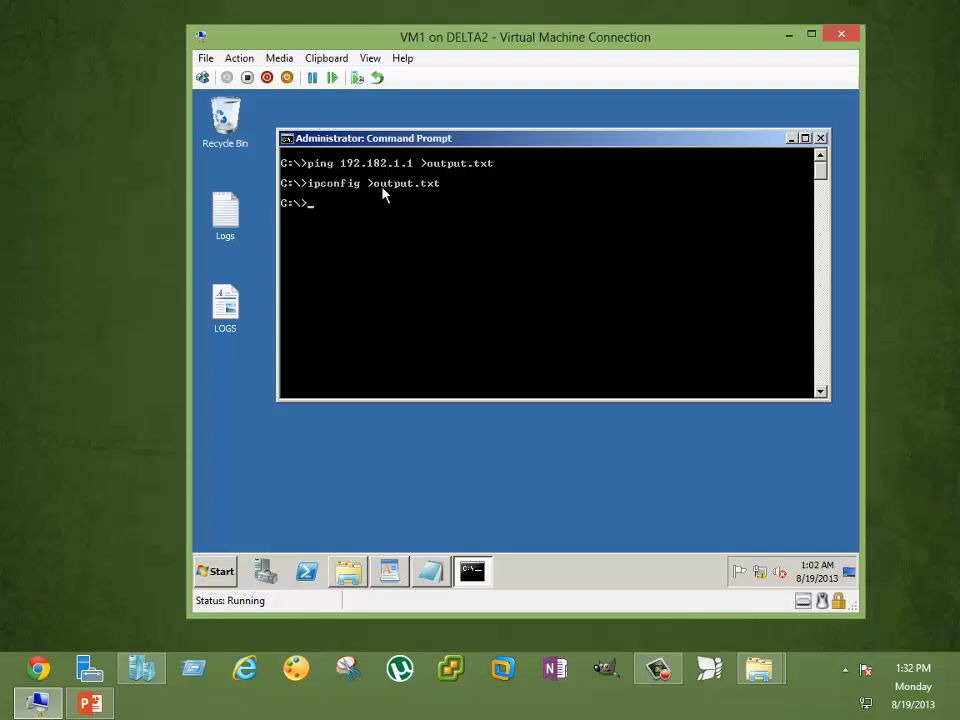
mouse_move(373, 196)
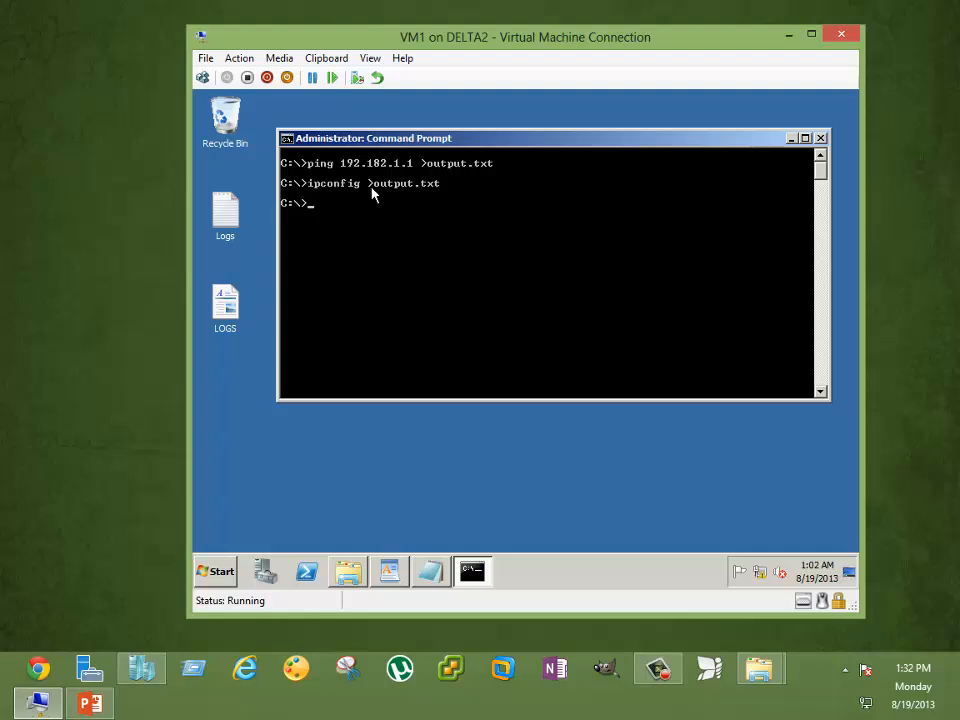
mouse_move(348, 571)
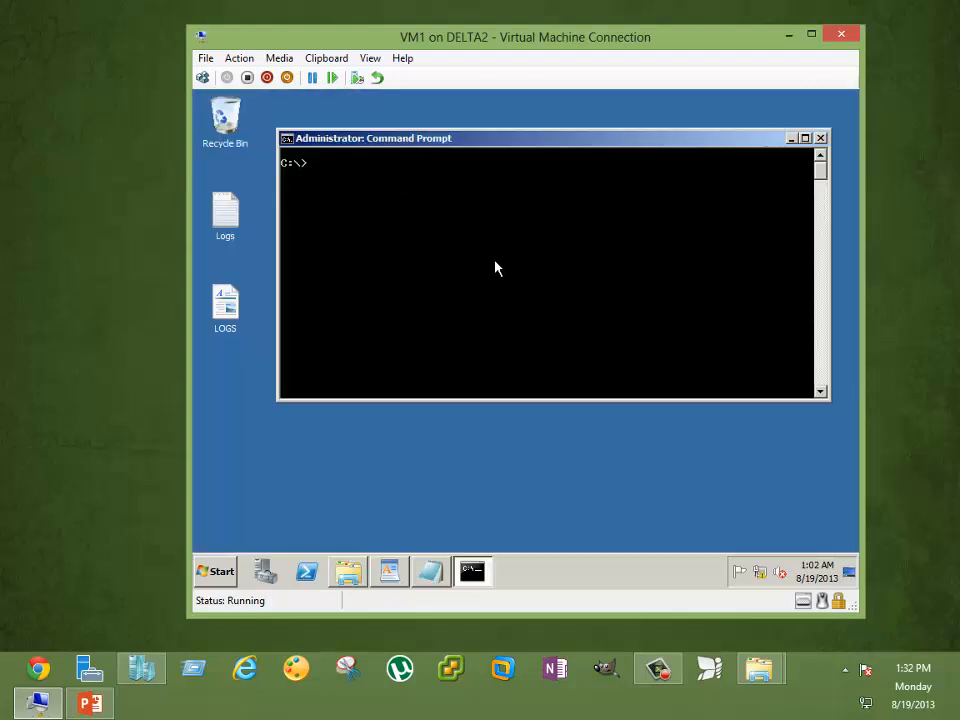
Step: Run 'ping 192.182.1.1 >output.txt', open output.txt from C:\ to check it, then close it
type("ping 192.182.1.1 >output.txt")
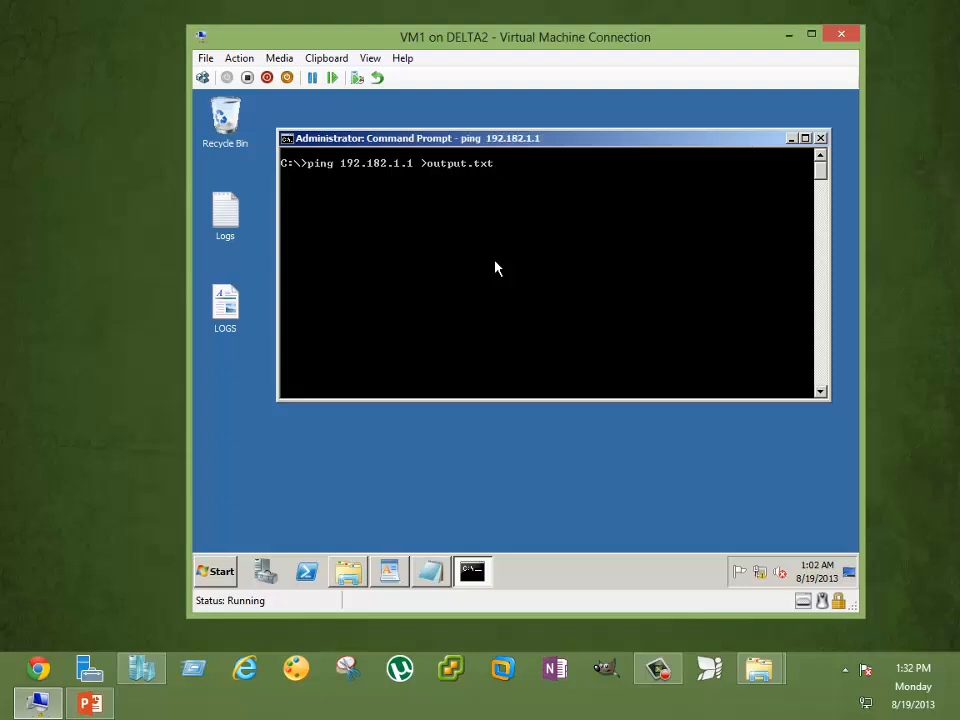
left_click(347, 571)
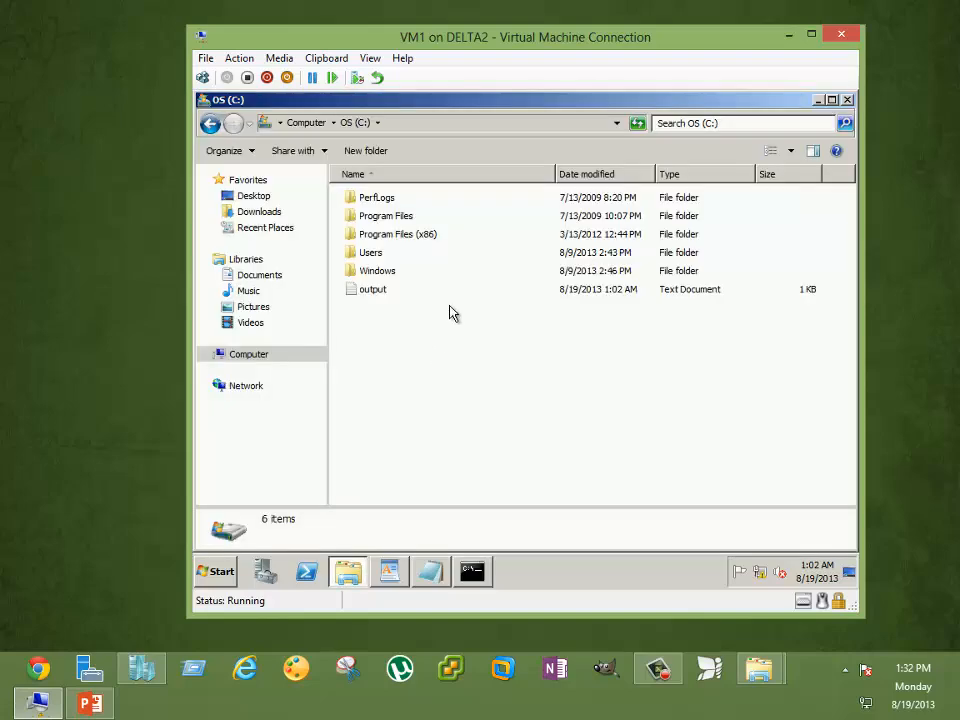
double_click(371, 289)
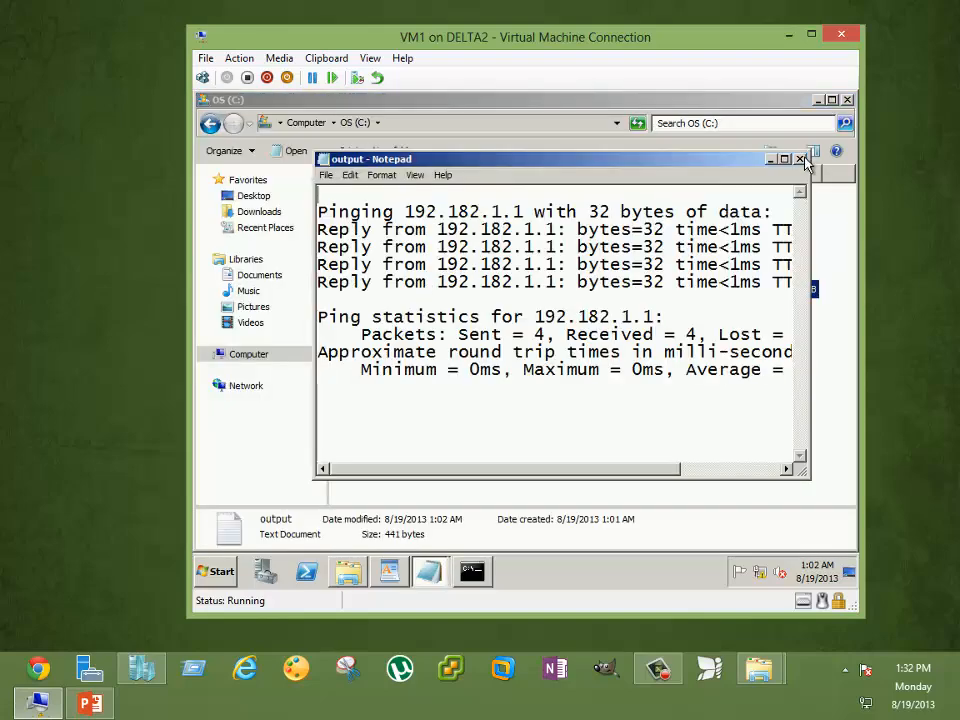
left_click(804, 158)
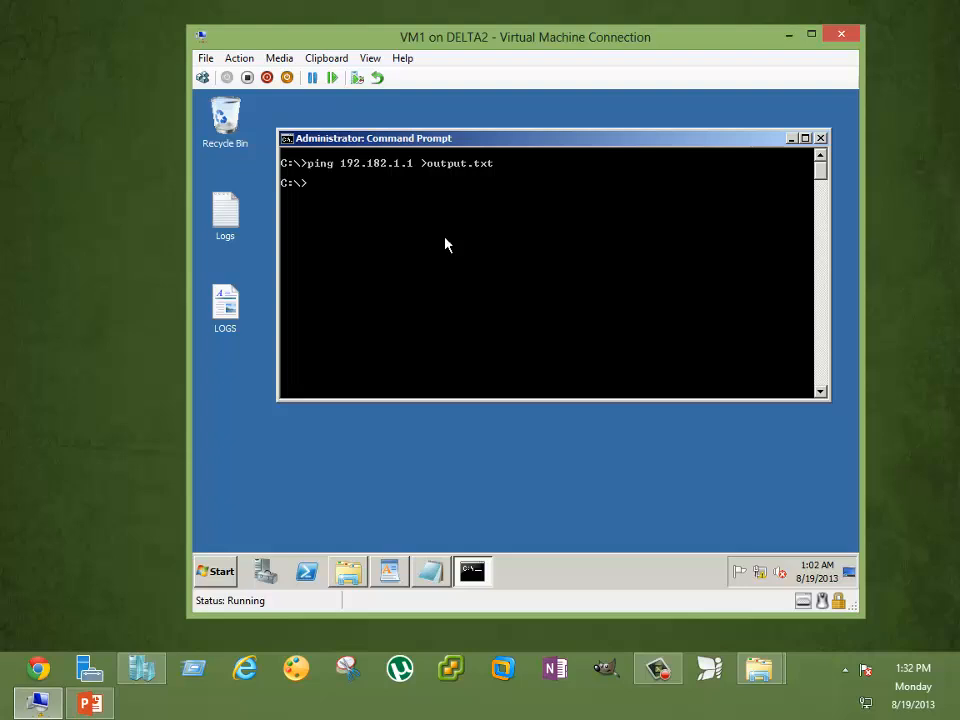
Step: Clear the screen with cls, then enter 'ping 192.182.1.1 >pingresults.txt' and 'ipconfig >output.txt'
type("cls")
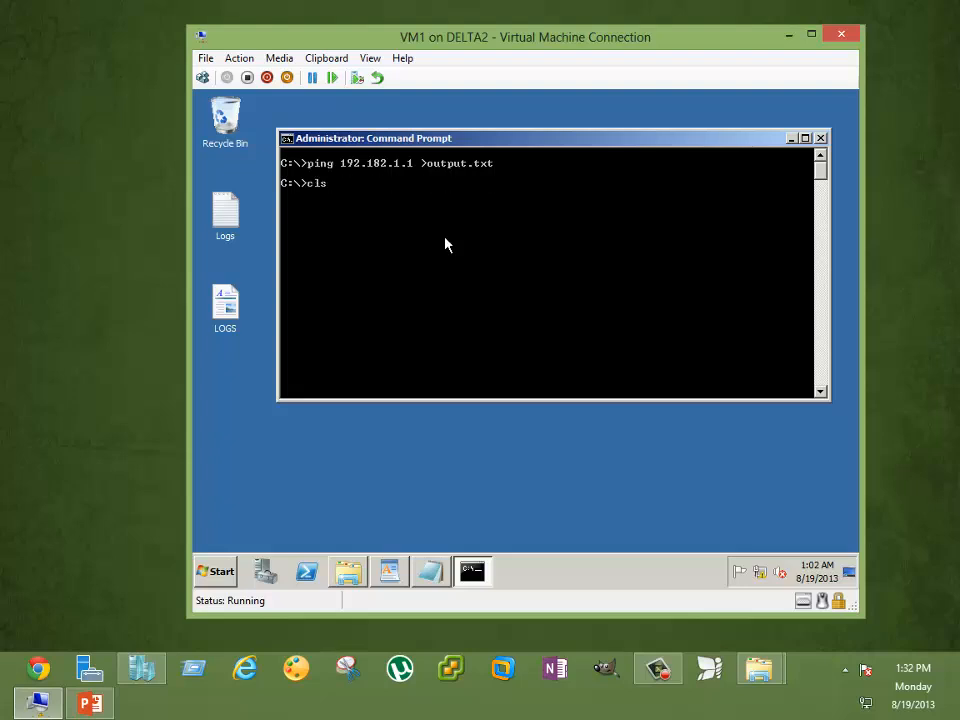
type("ping 192.182.1.1 >pingresults.txt")
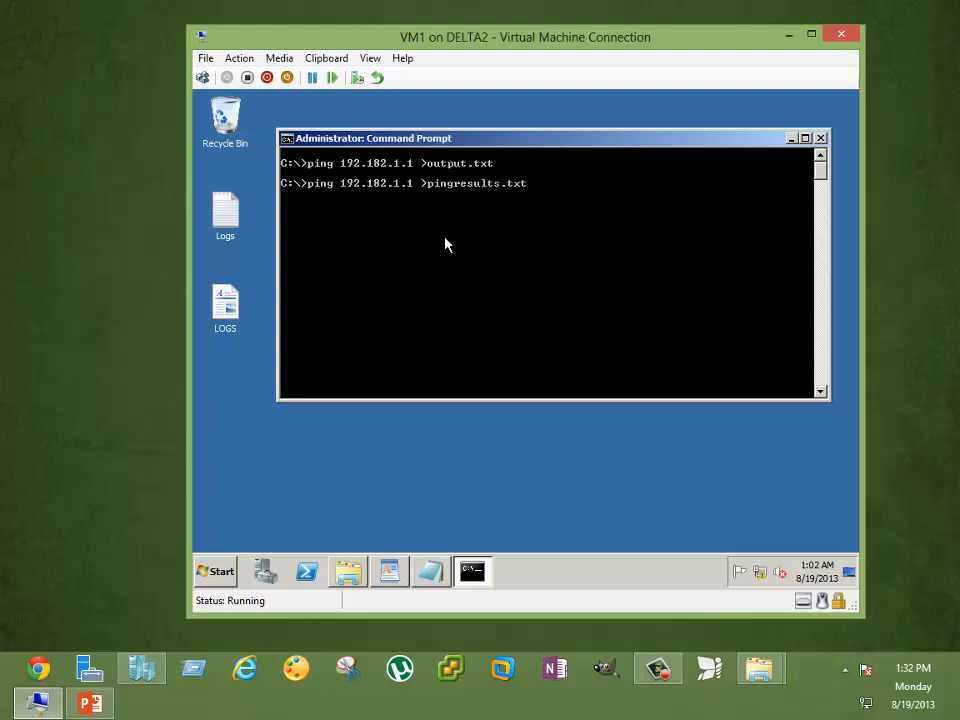
type("ipconfig >output.txt")
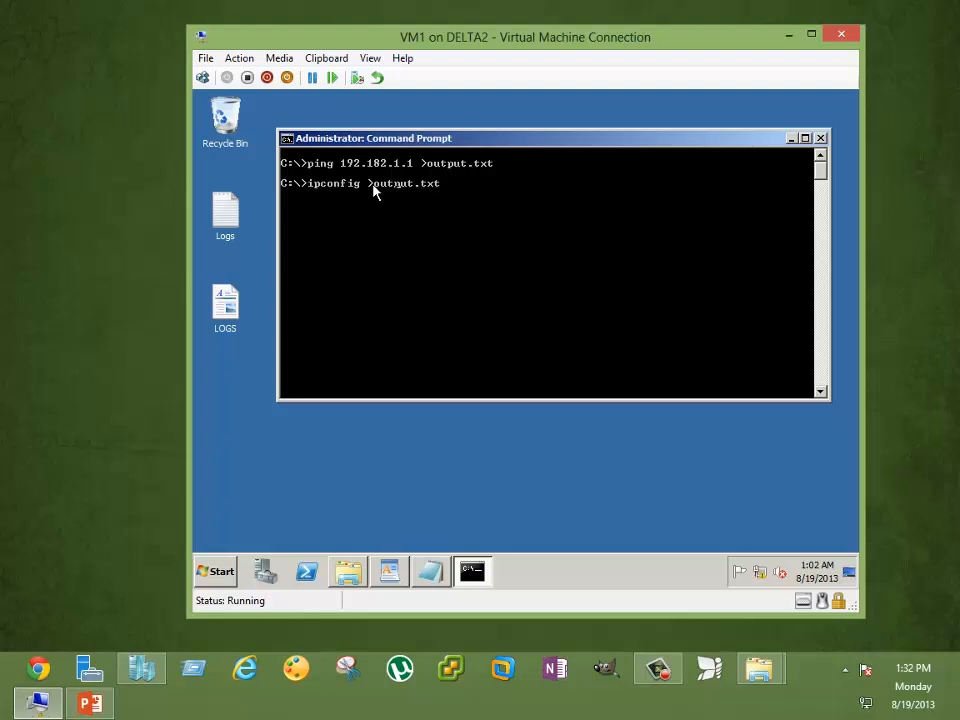
mouse_move(392, 194)
type(">")
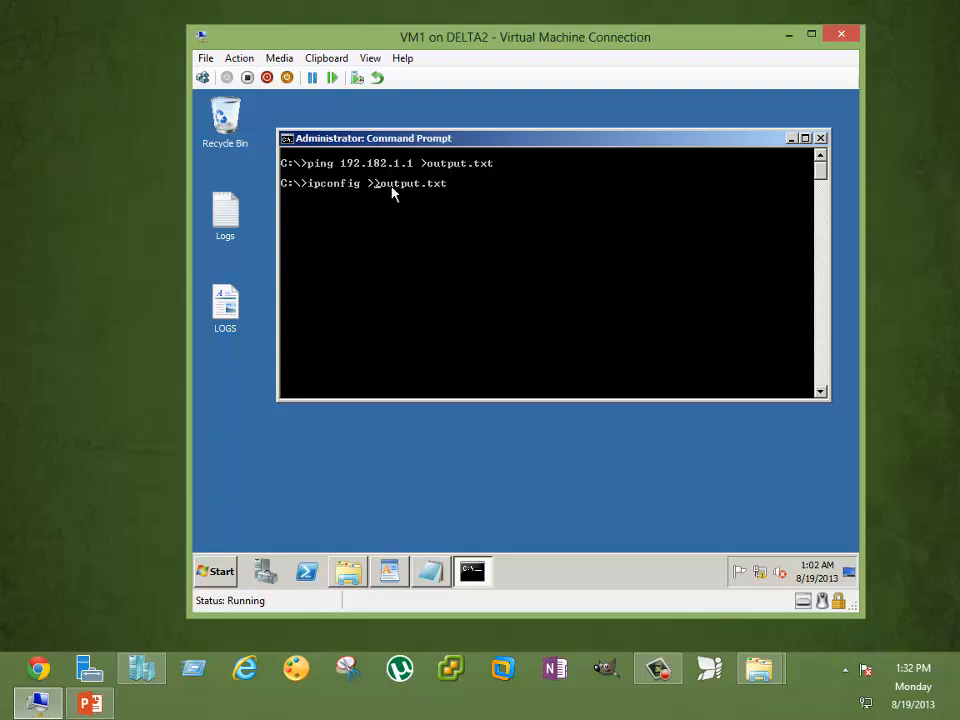
mouse_move(375, 195)
type(">")
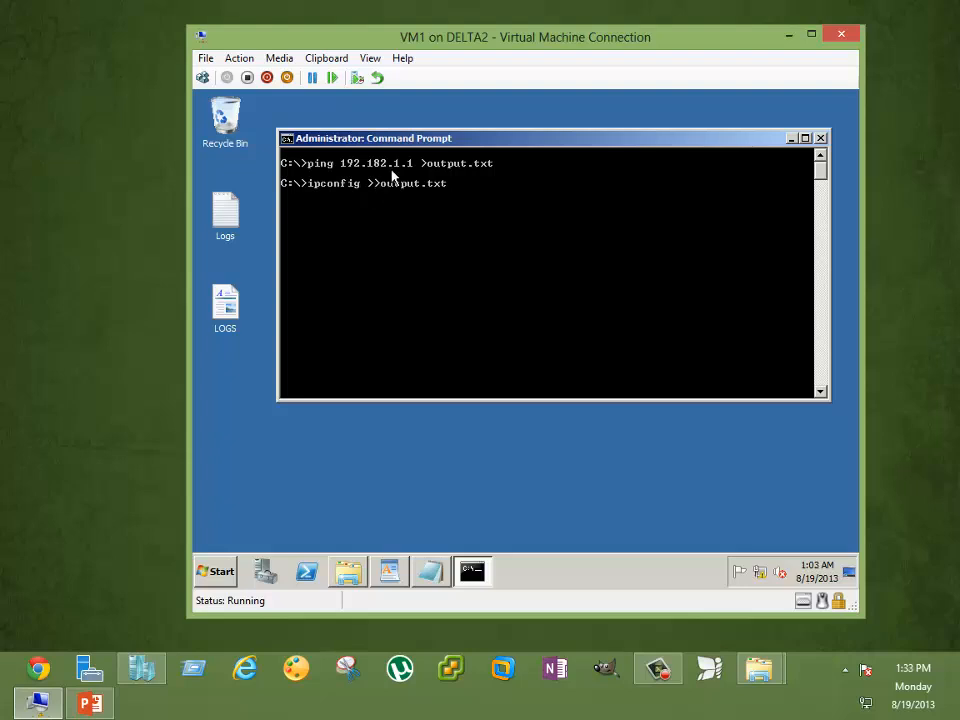
mouse_move(379, 195)
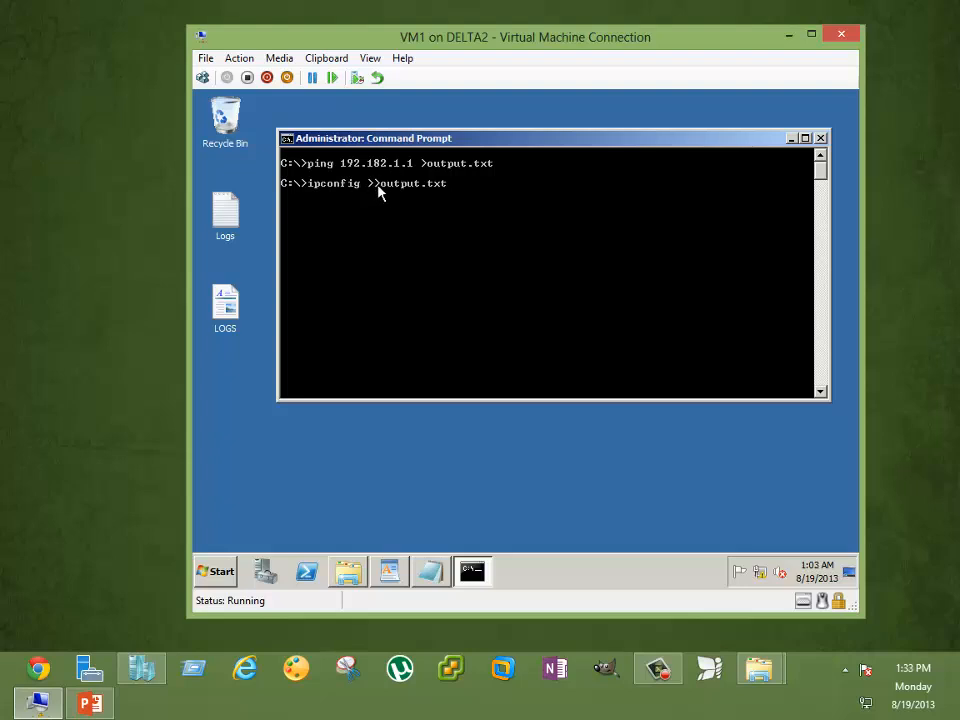
mouse_move(486, 188)
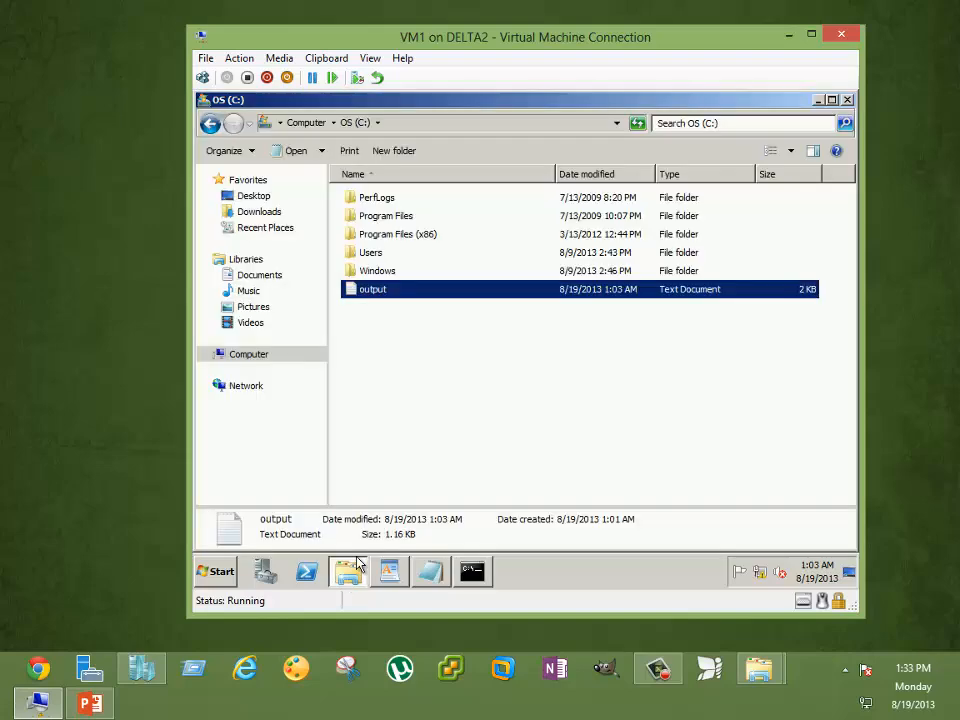
Step: Read output.txt in Notepad, with its ping and appended ipconfig results, then close it
double_click(372, 288)
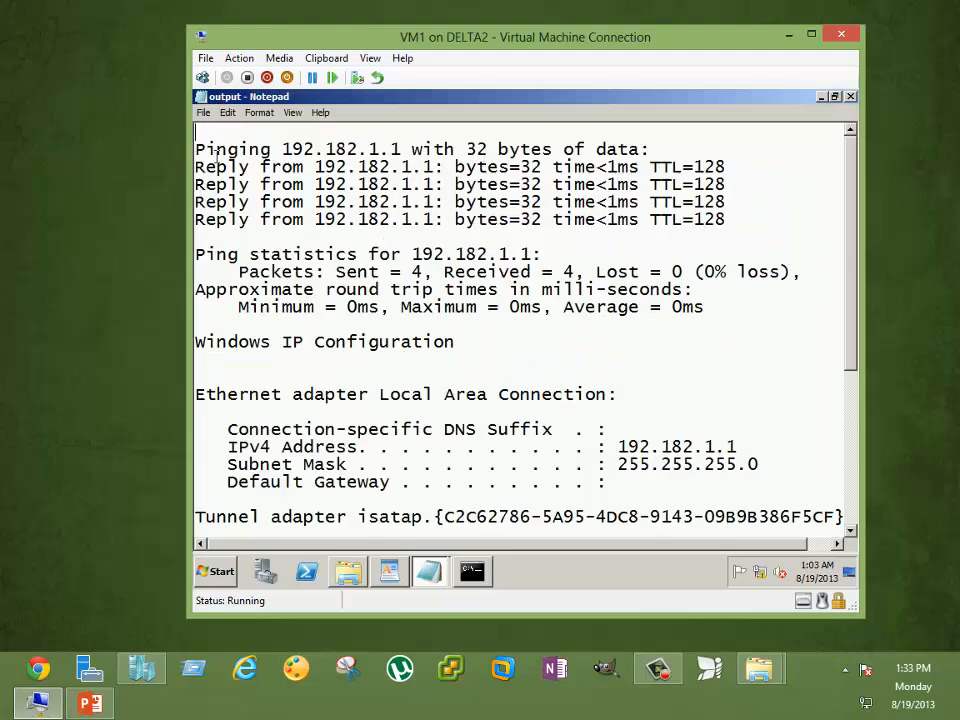
left_click_drag(195, 148, 703, 307)
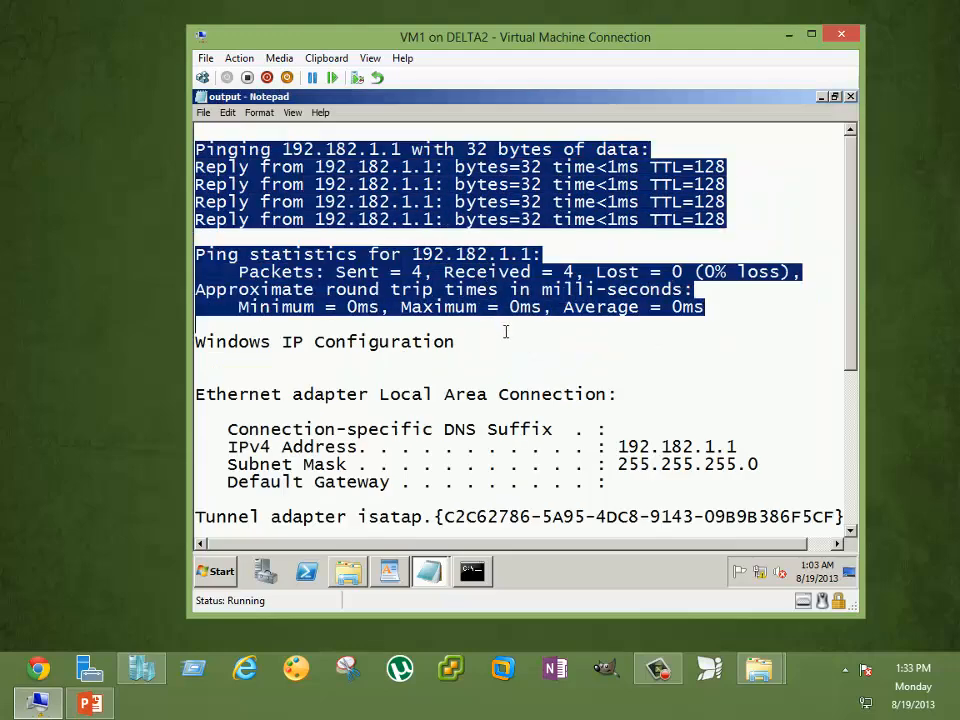
scroll("down", 3)
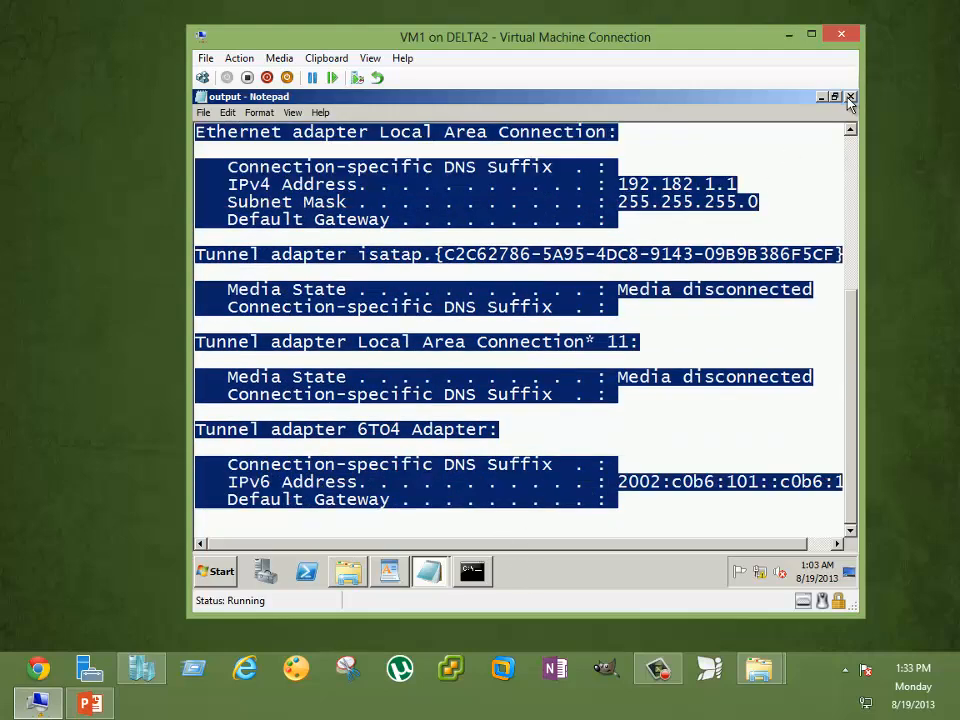
left_click(848, 95)
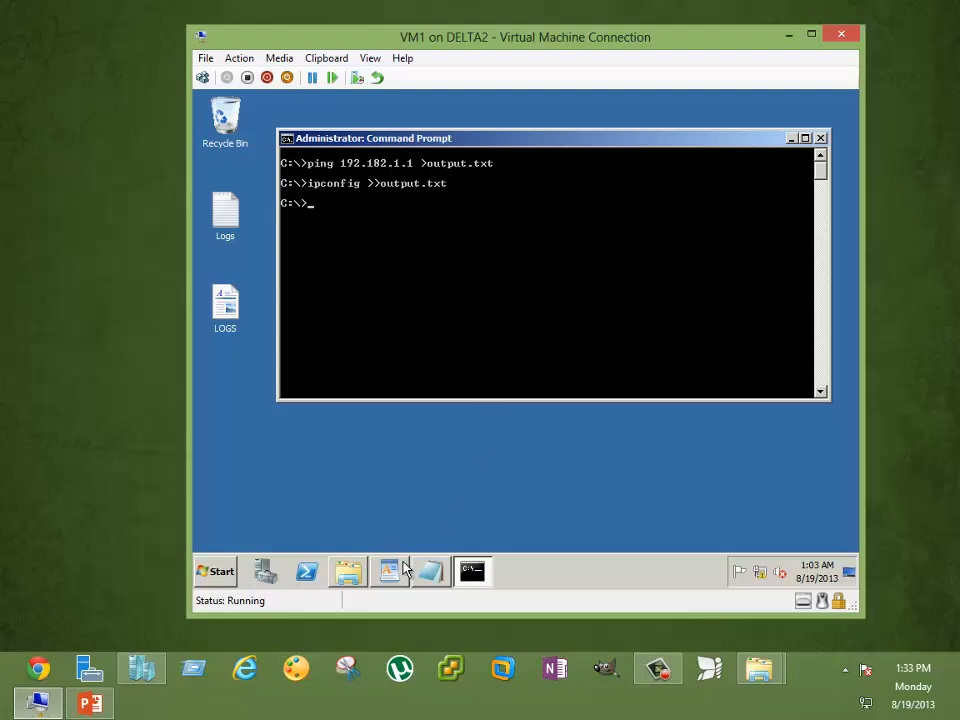
mouse_move(482, 389)
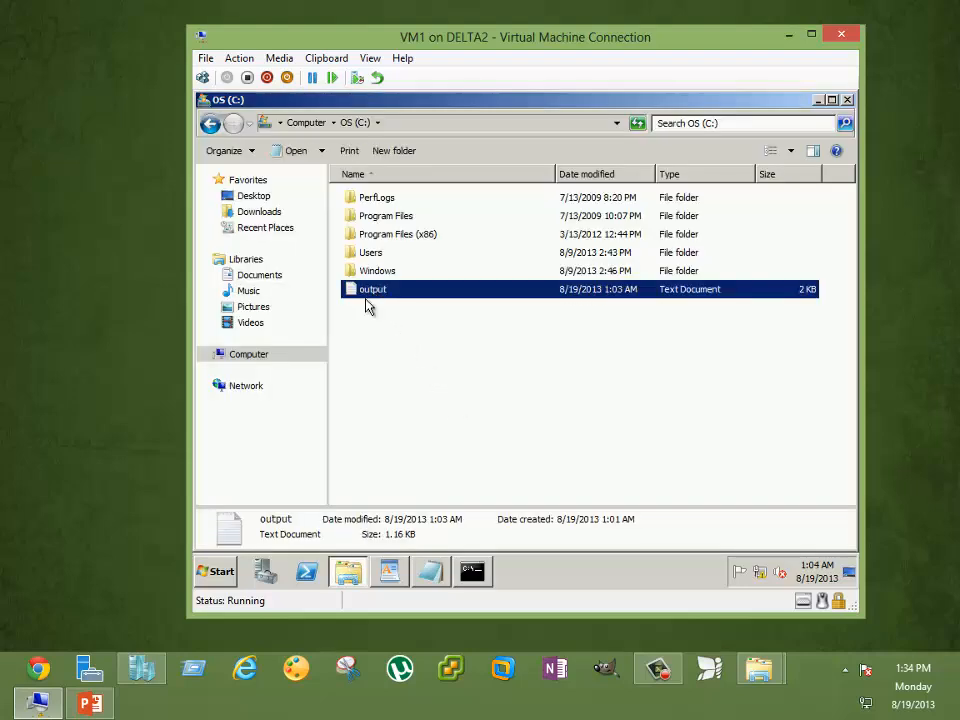
mouse_move(374, 299)
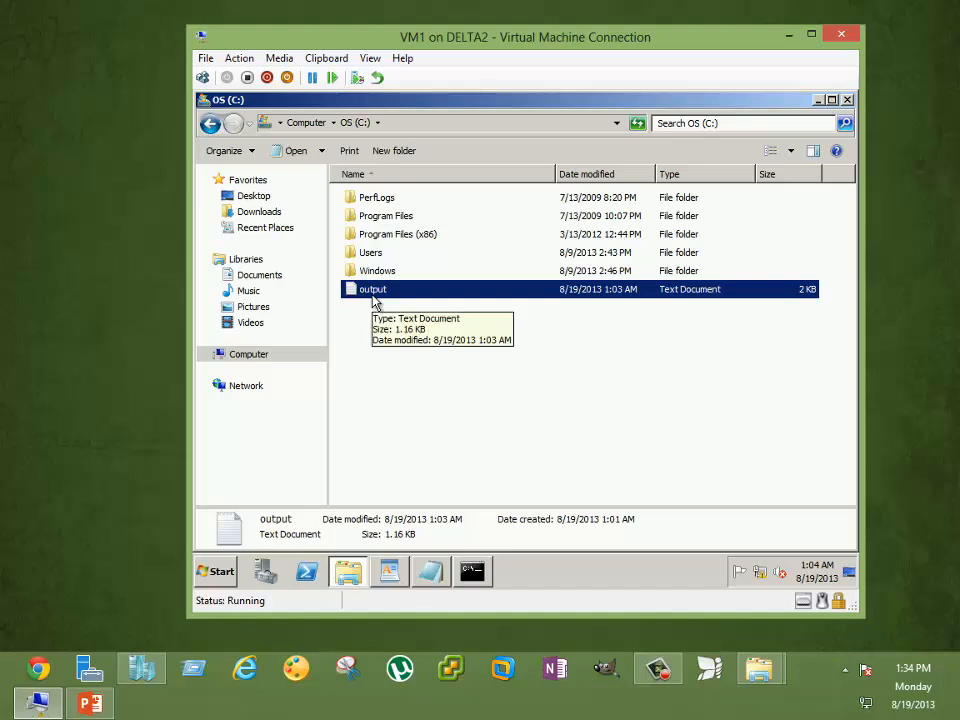
mouse_move(388, 295)
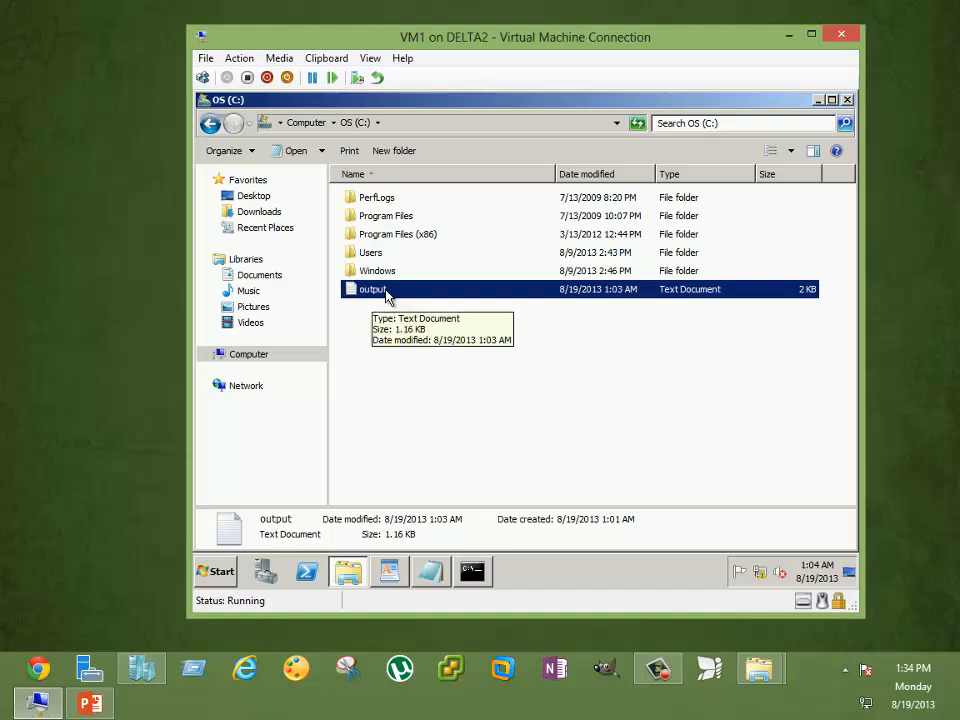
mouse_move(357, 302)
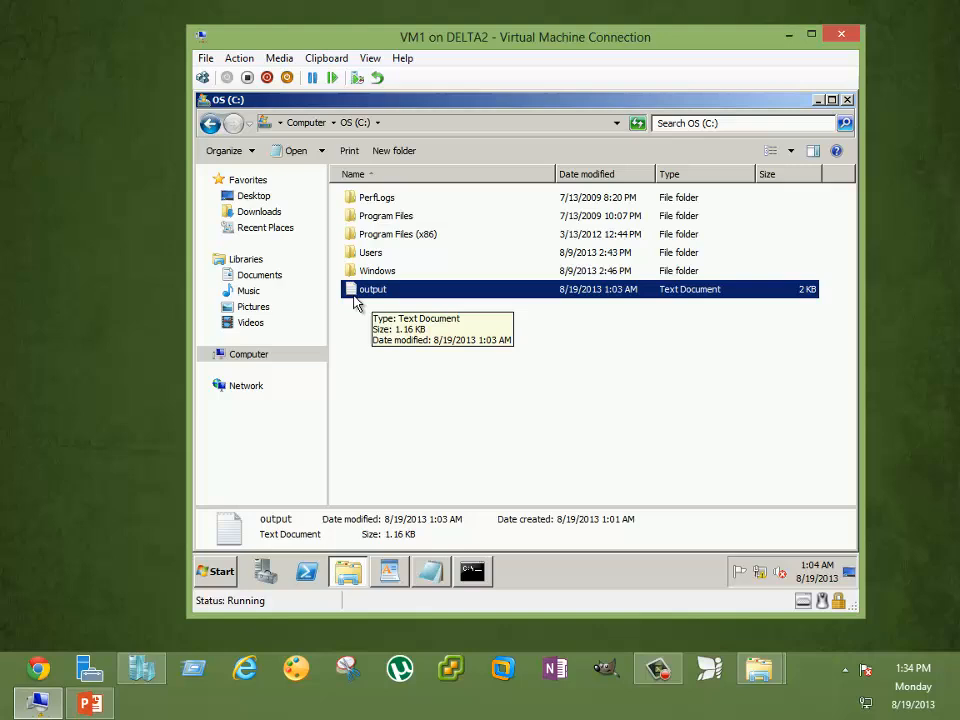
mouse_move(574, 207)
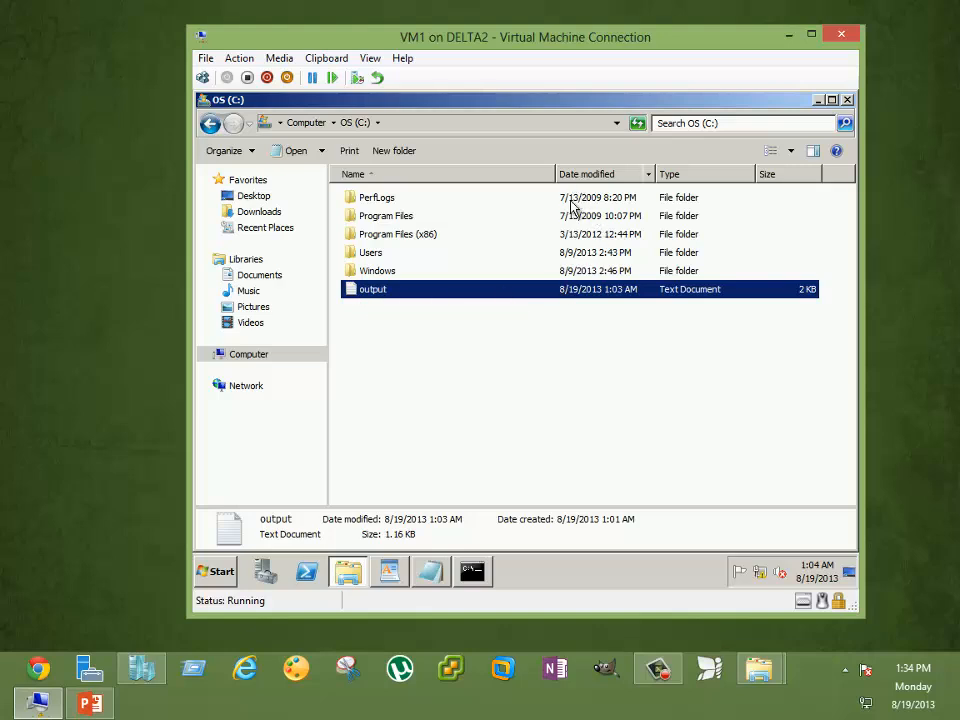
mouse_move(658, 300)
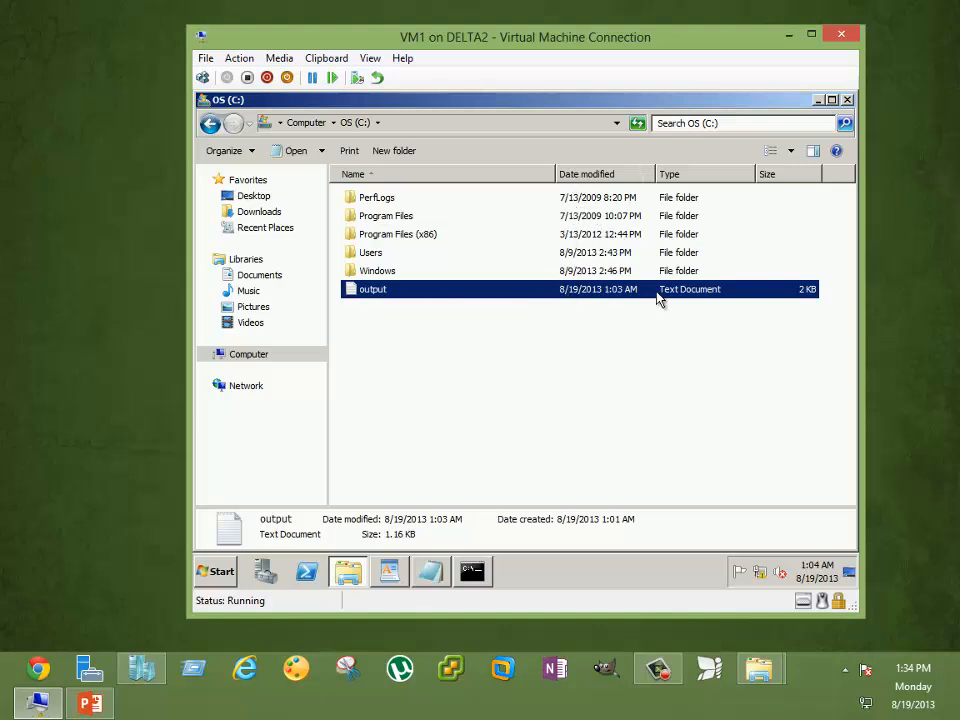
mouse_move(387, 293)
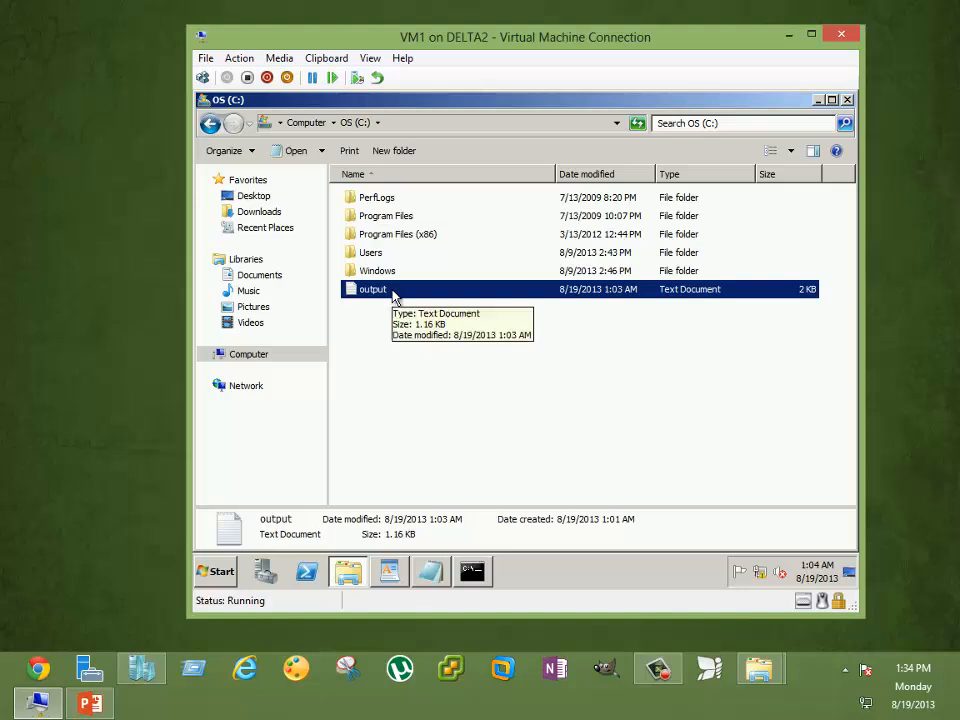
mouse_move(630, 297)
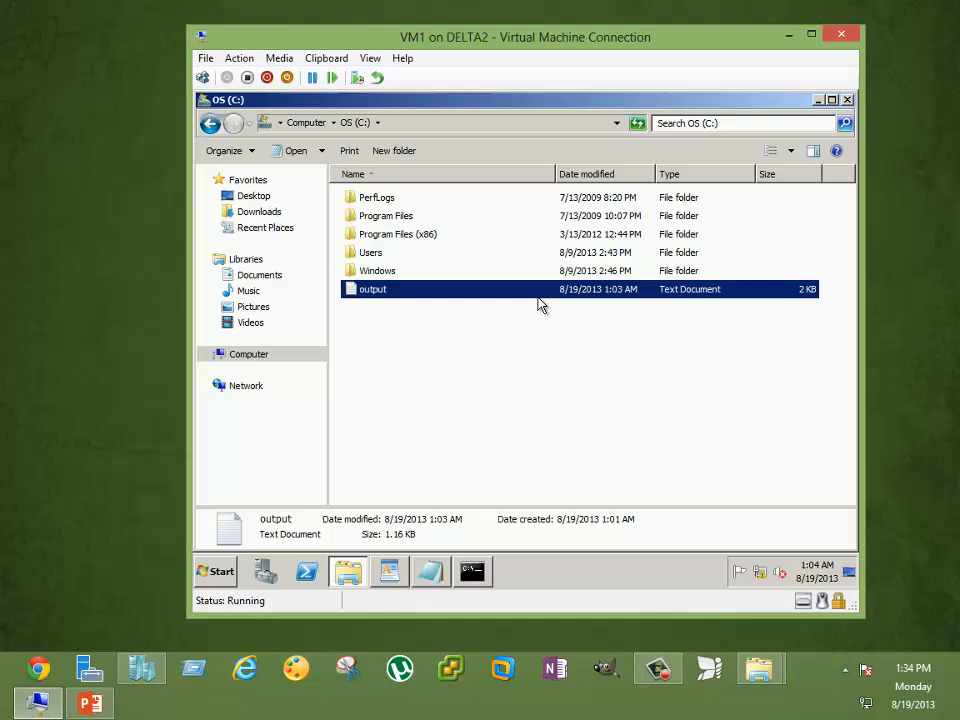
right_click(370, 289)
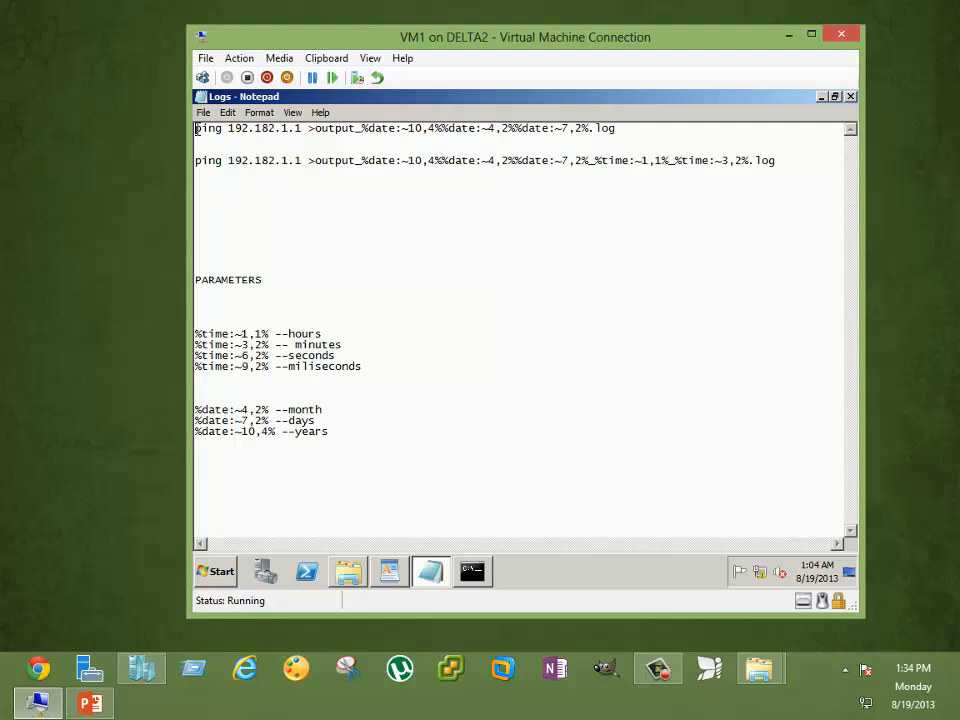
Step: Highlight the first ping command up to output_, then its %date substring, in Logs.txt
left_click_drag(196, 128, 311, 128)
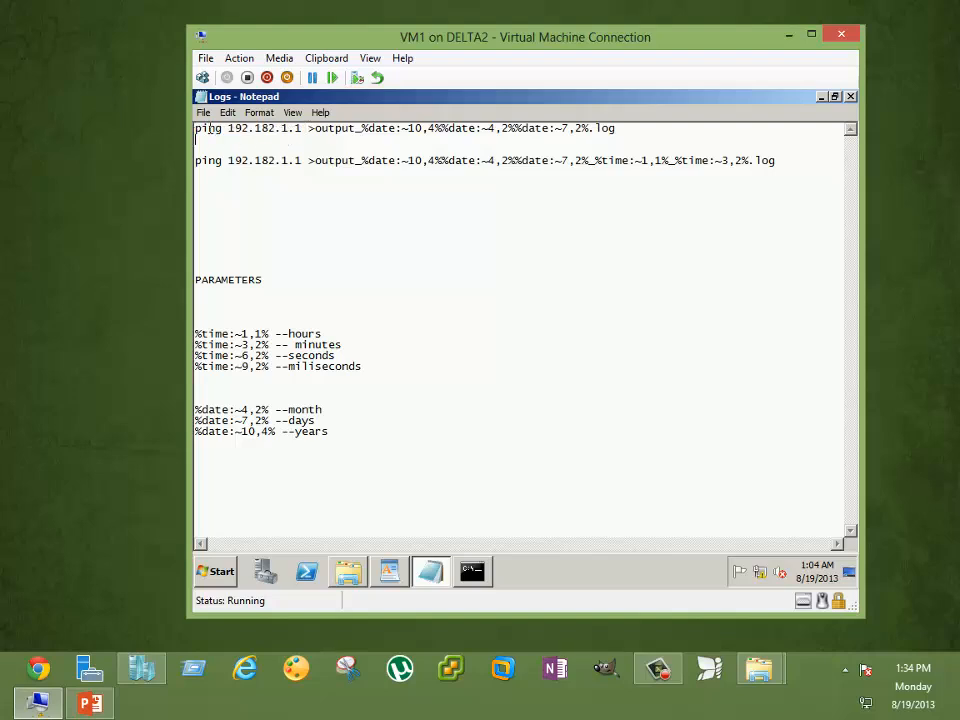
left_click_drag(195, 128, 357, 128)
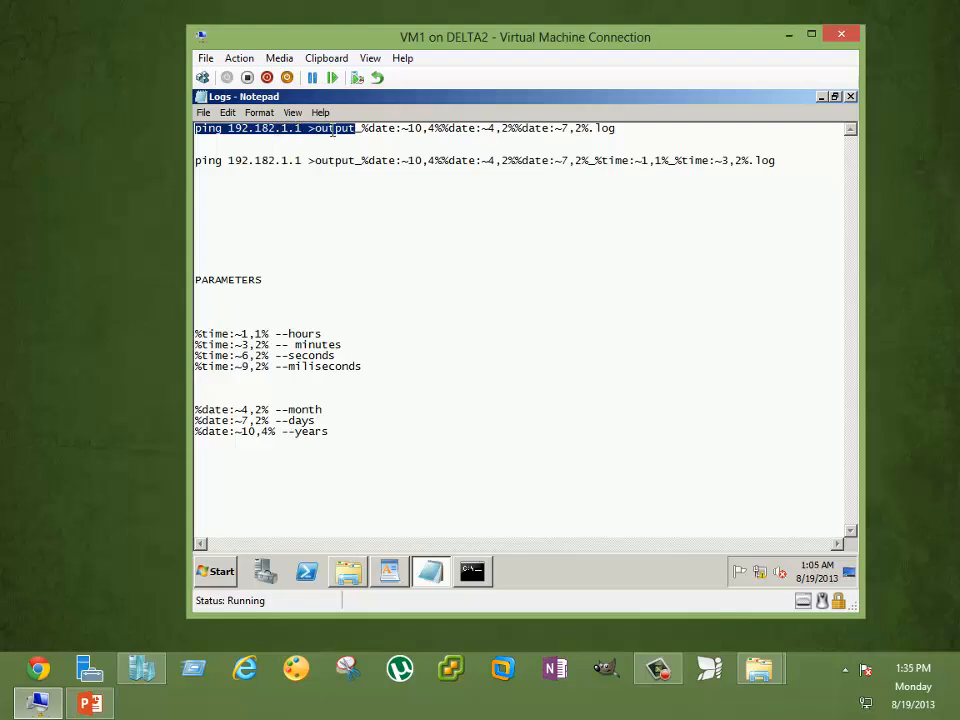
mouse_move(357, 143)
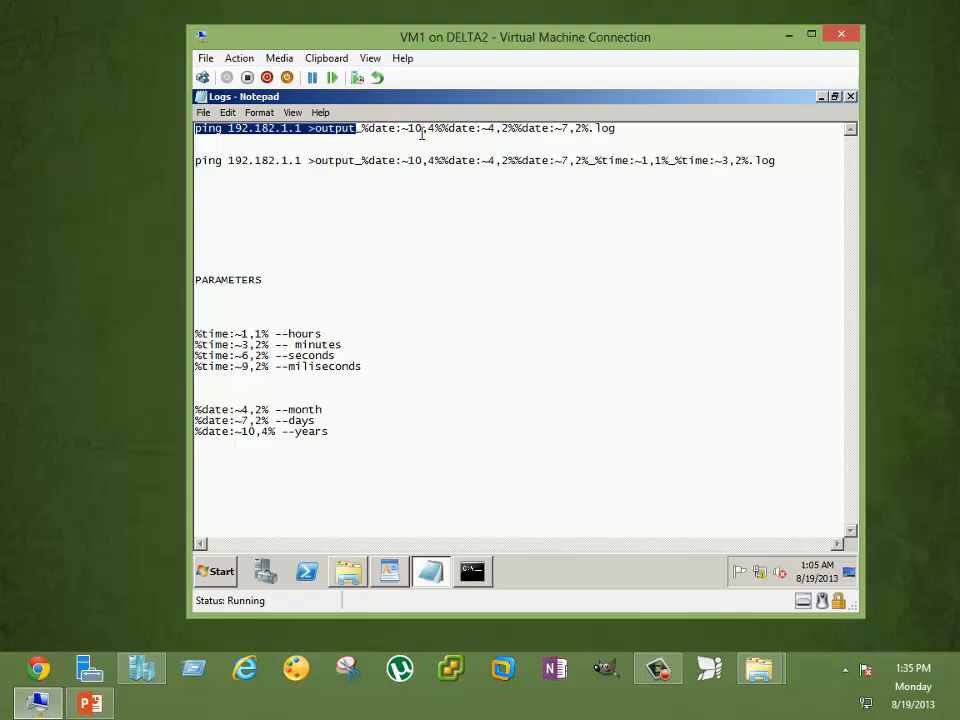
left_click(360, 128)
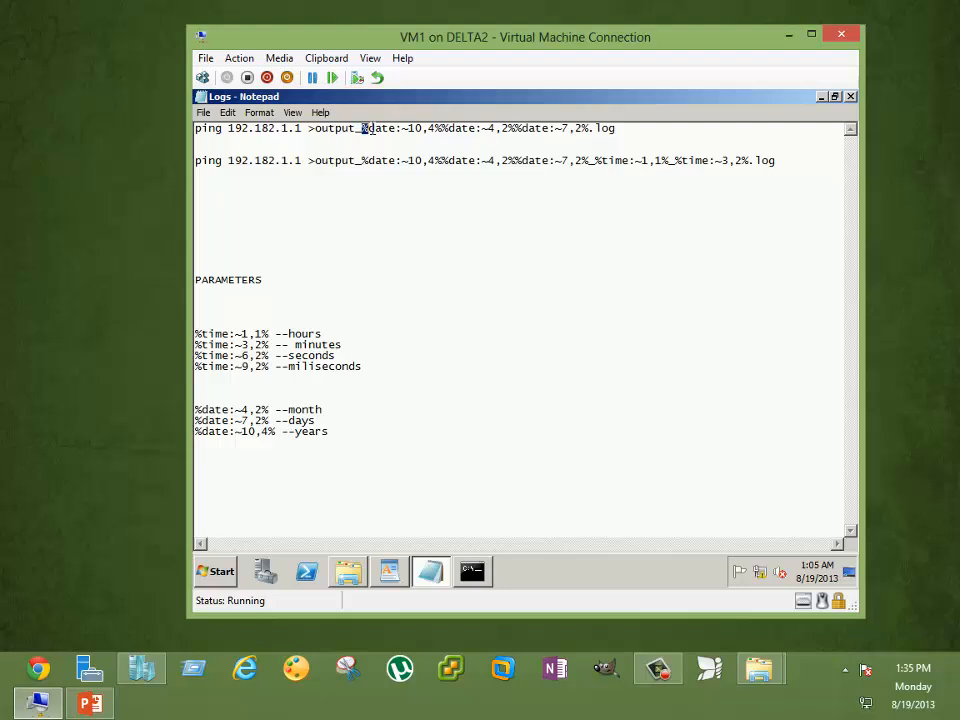
double_click(378, 128)
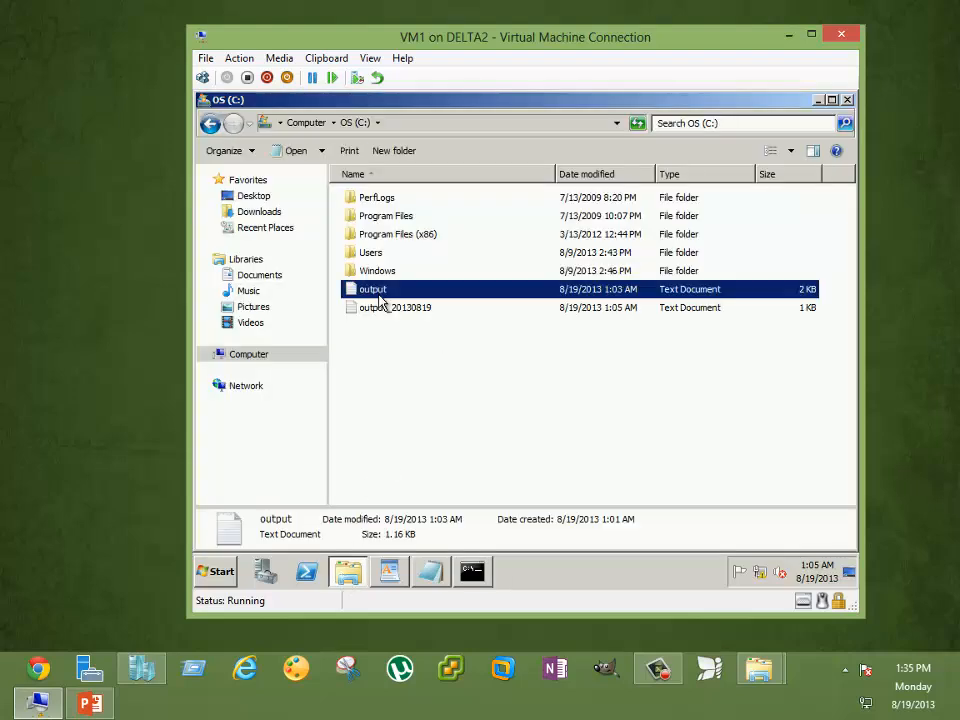
mouse_move(372, 293)
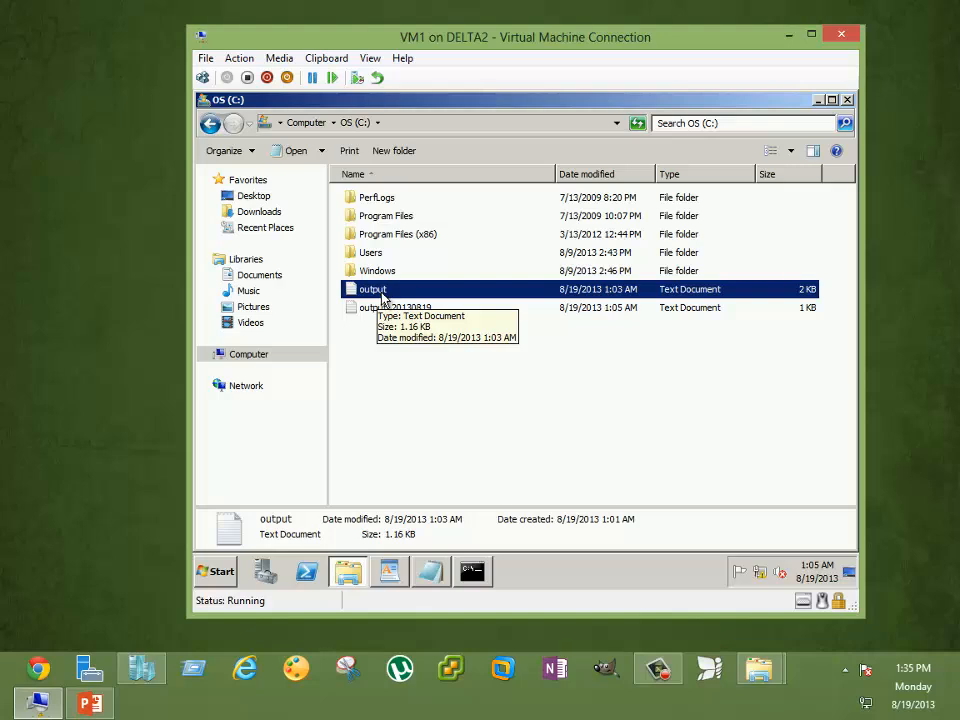
mouse_move(375, 320)
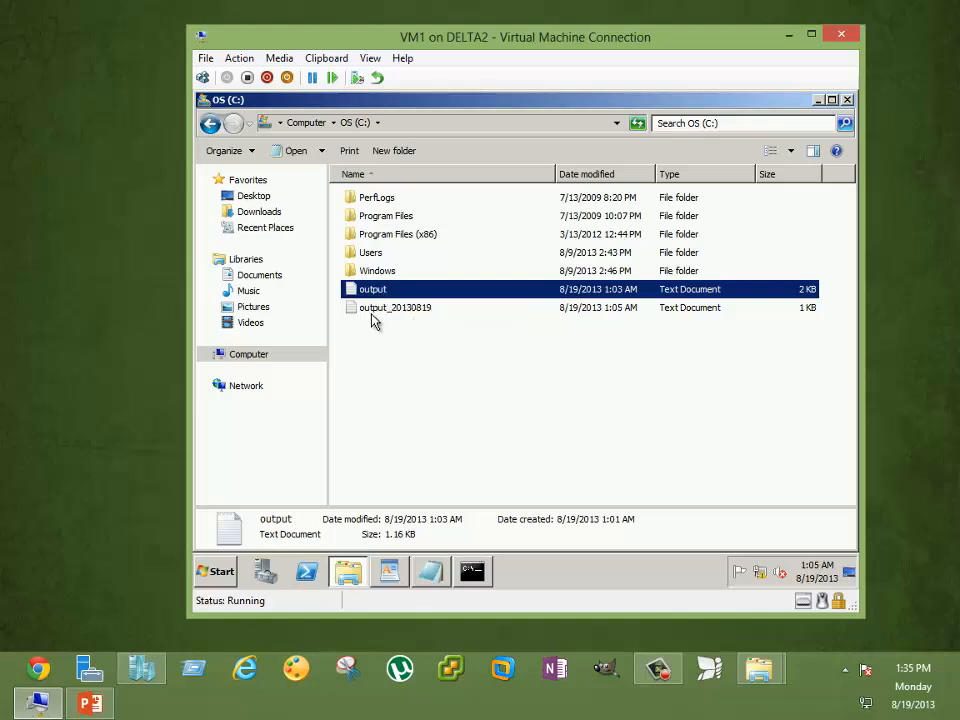
mouse_move(403, 314)
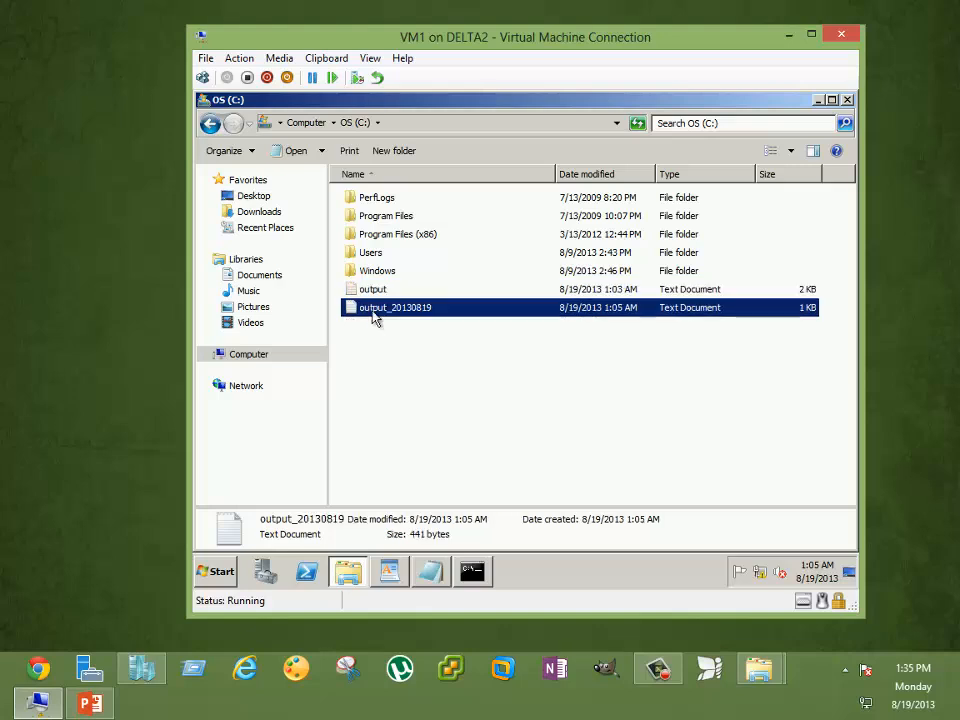
mouse_move(398, 314)
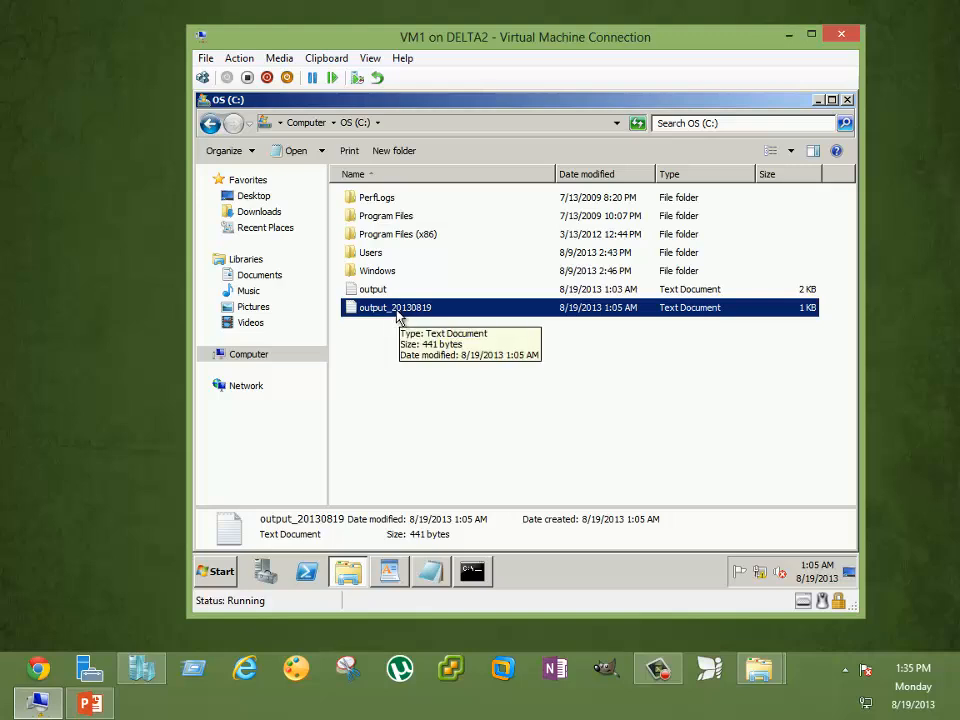
mouse_move(420, 308)
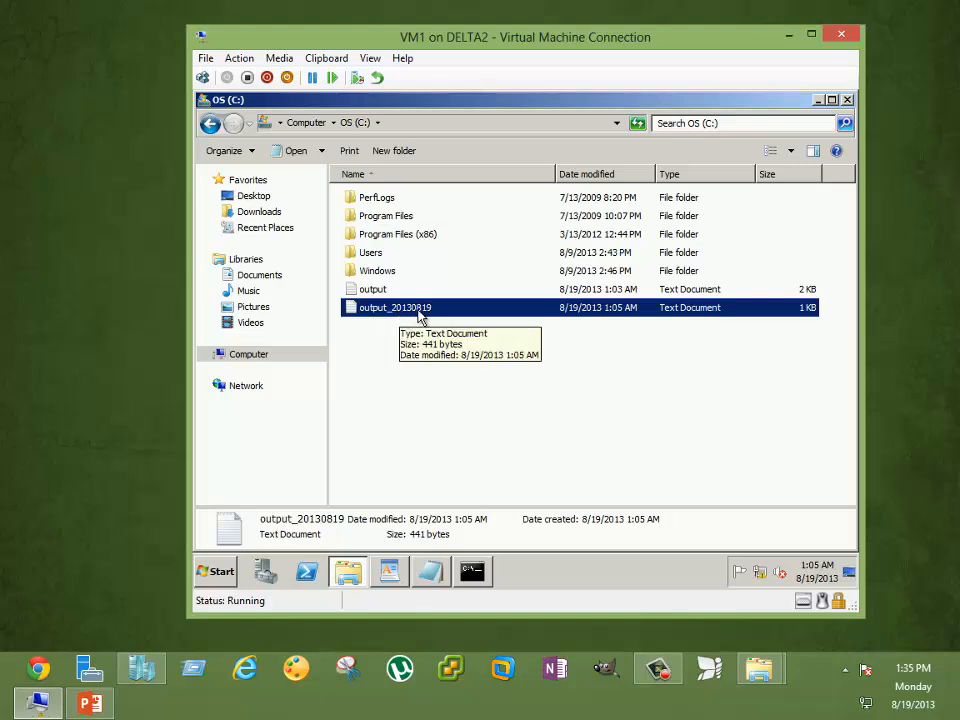
mouse_move(437, 315)
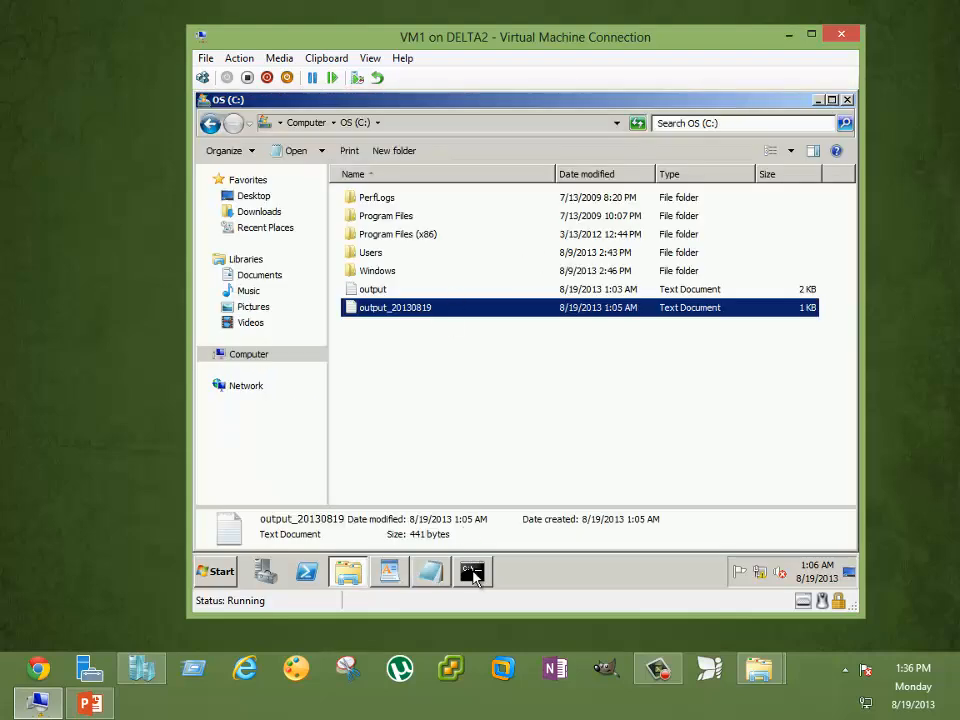
Step: Rerun the date+time ping in Command Prompt and select output_20130819_1_06 in Explorer
left_click(472, 572)
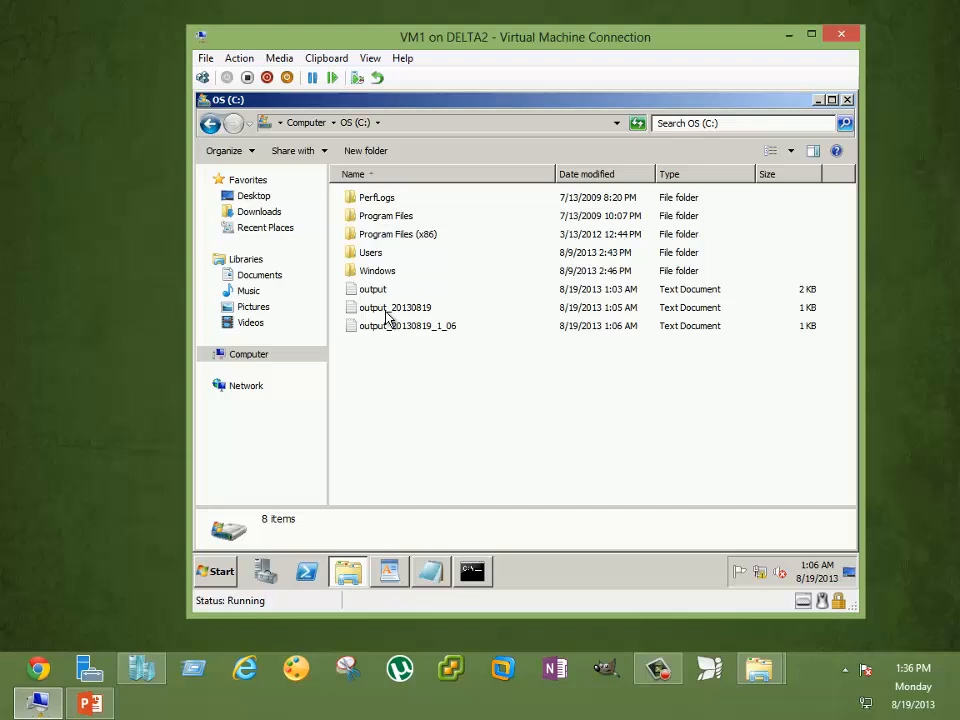
left_click(407, 325)
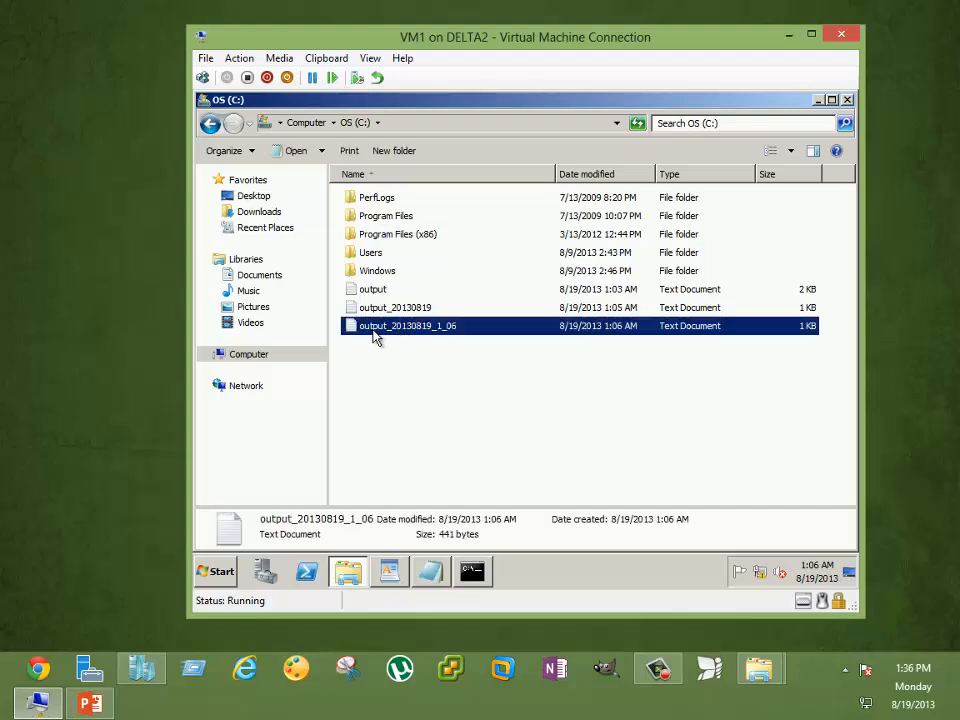
mouse_move(398, 333)
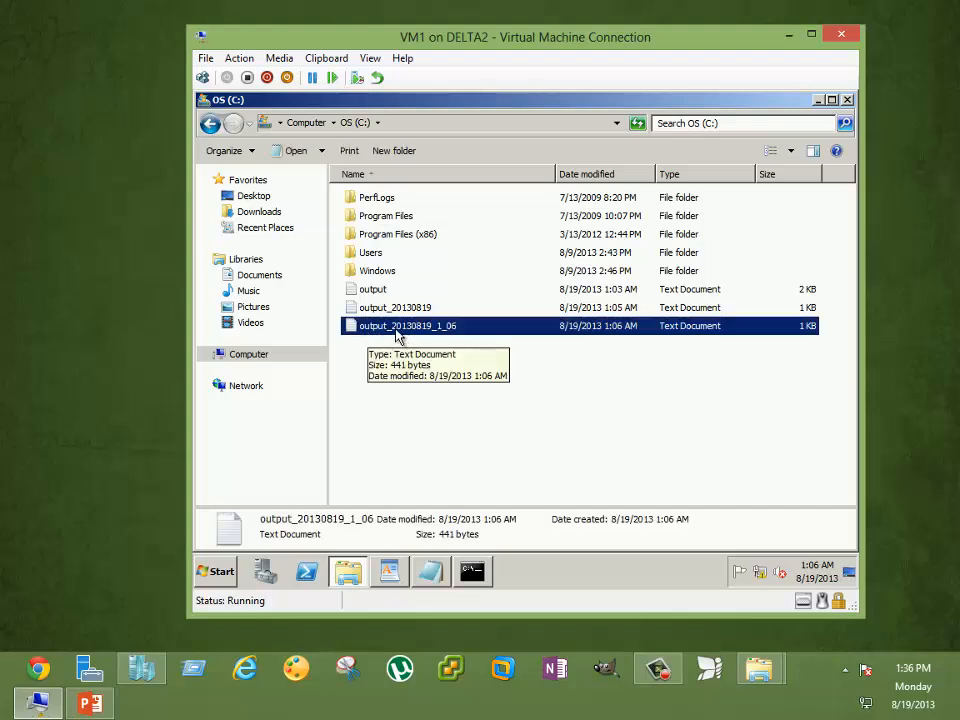
mouse_move(426, 331)
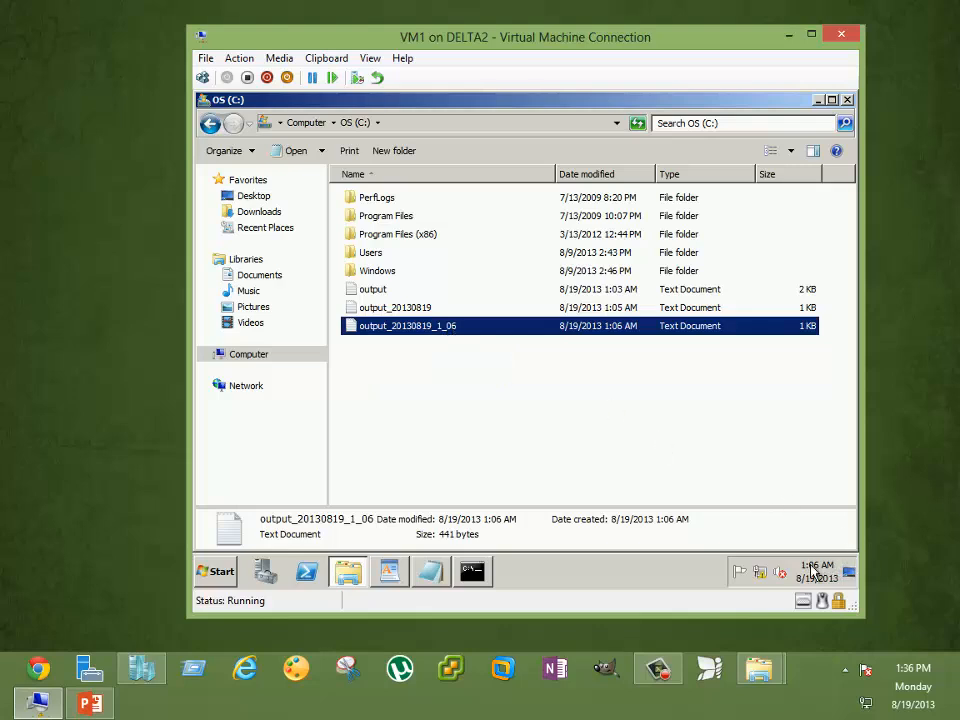
mouse_move(458, 346)
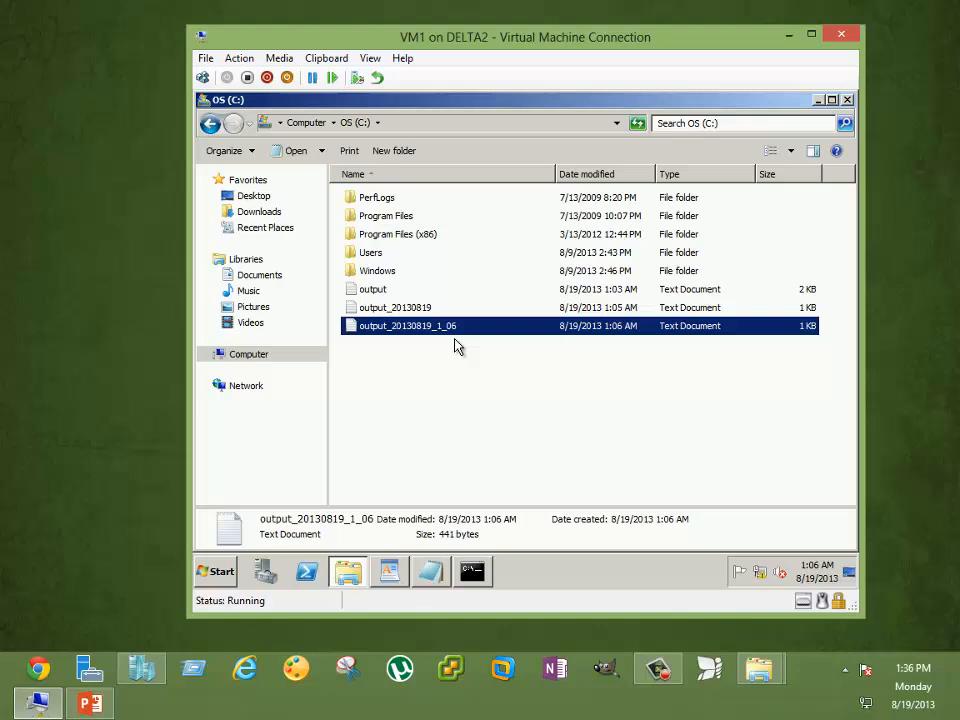
mouse_move(455, 350)
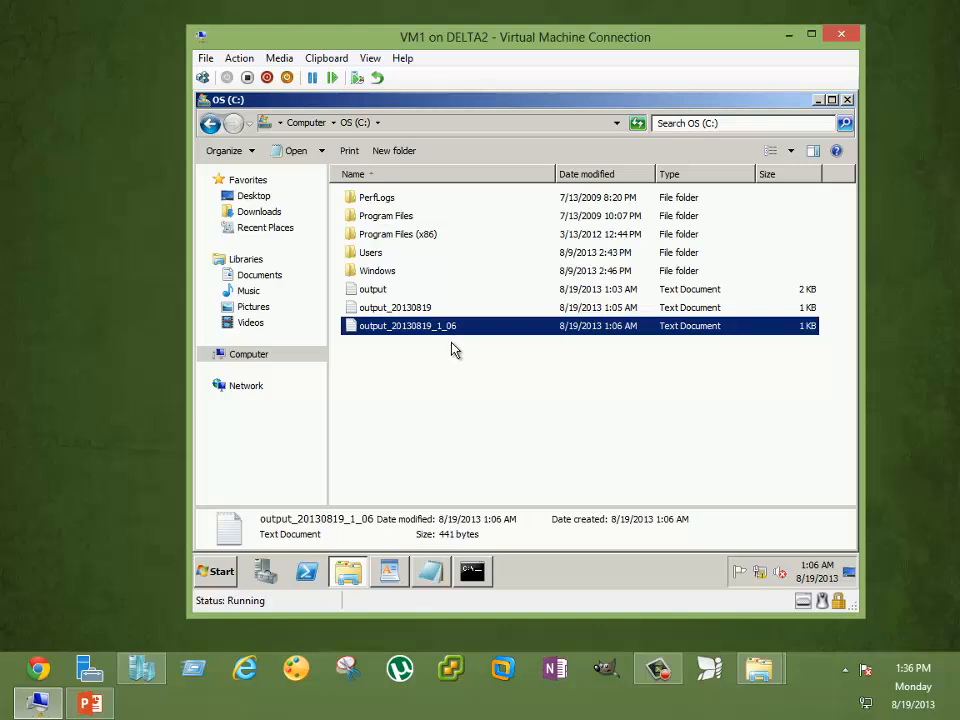
mouse_move(469, 362)
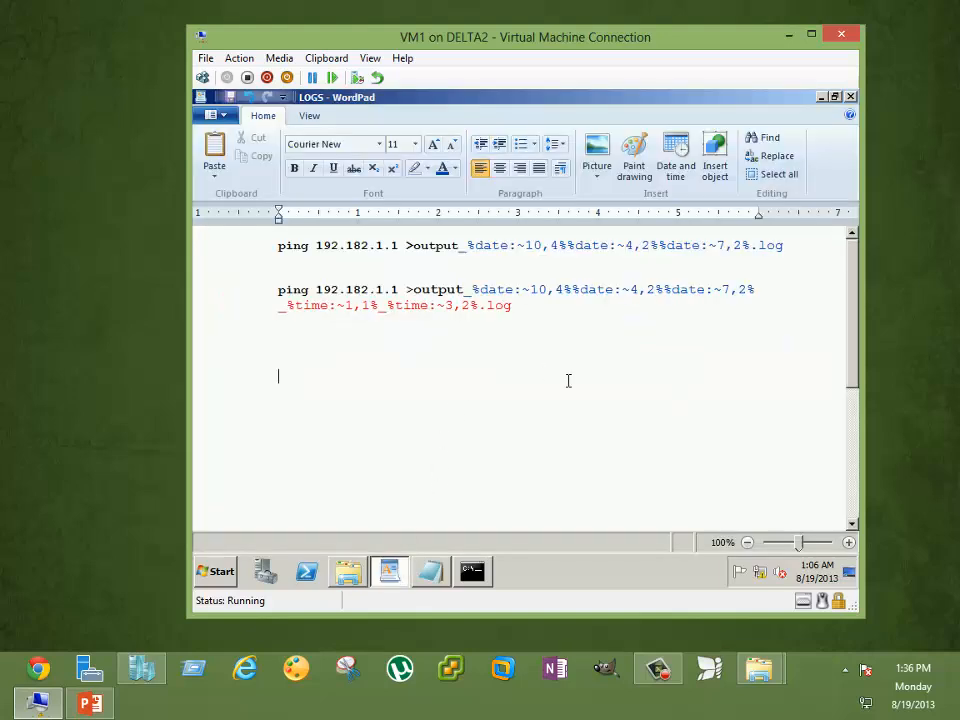
mouse_move(560, 376)
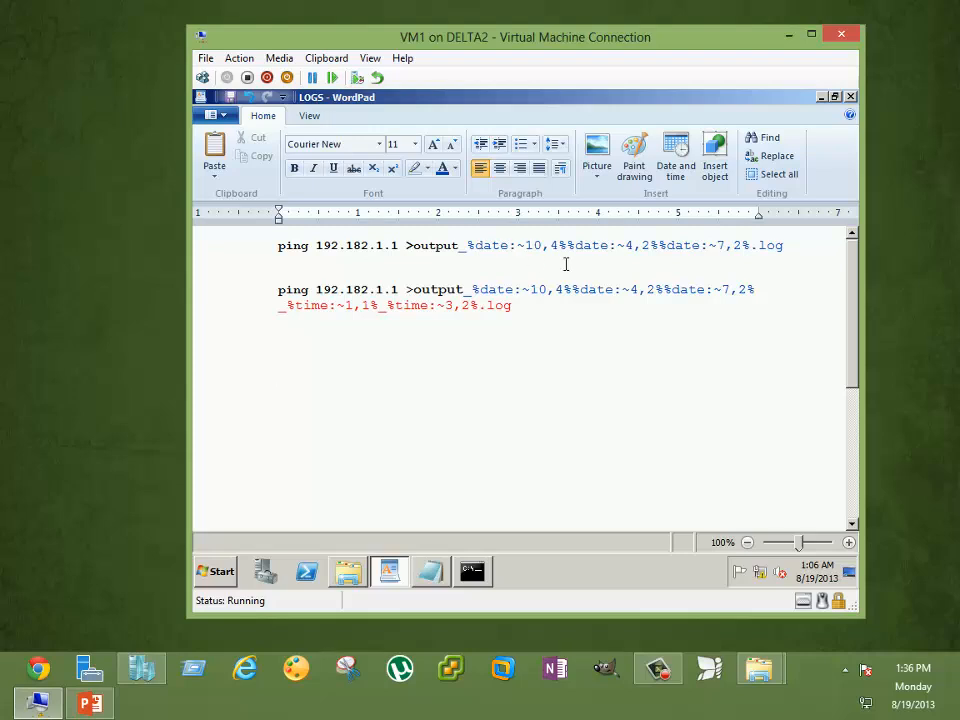
mouse_move(561, 267)
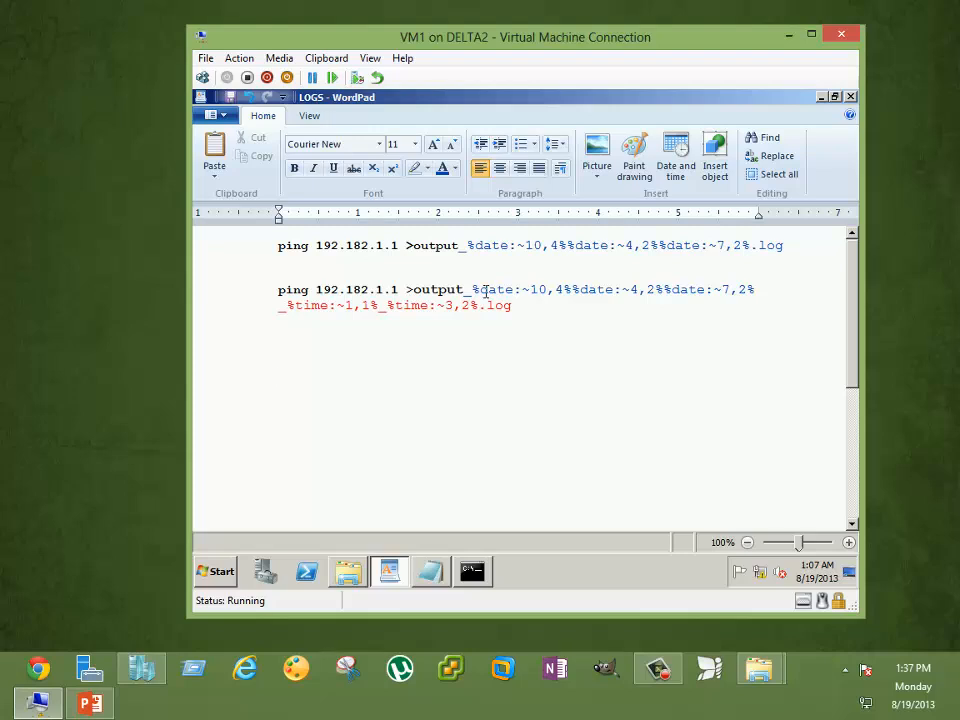
Step: Scroll the WordPad LOGS document down to the PARAMETERS list of date/time codes
scroll("down", 3)
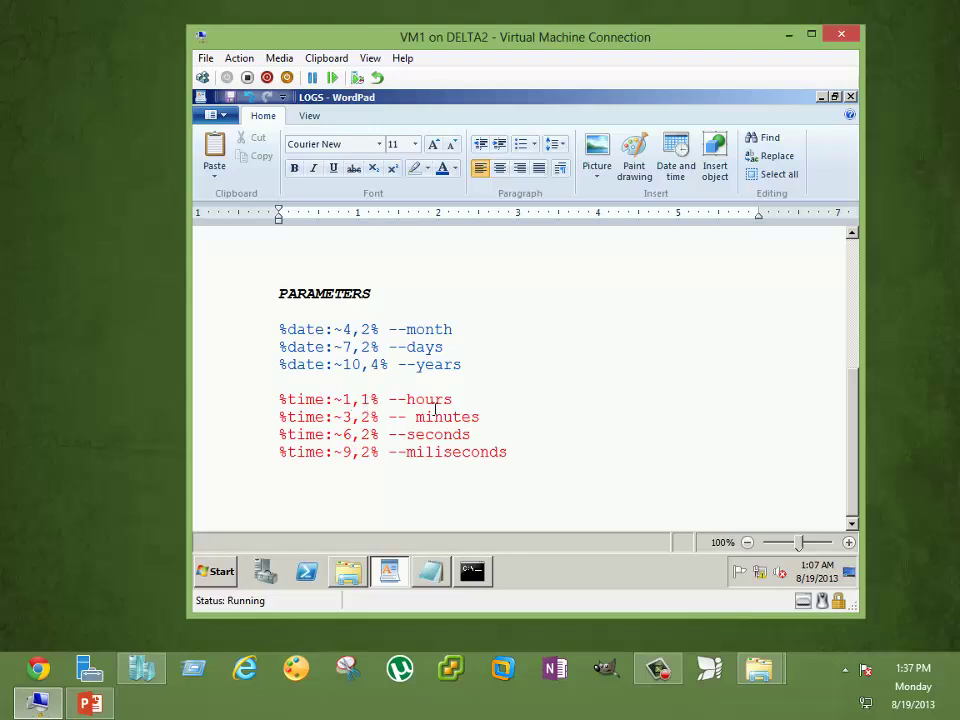
mouse_move(447, 417)
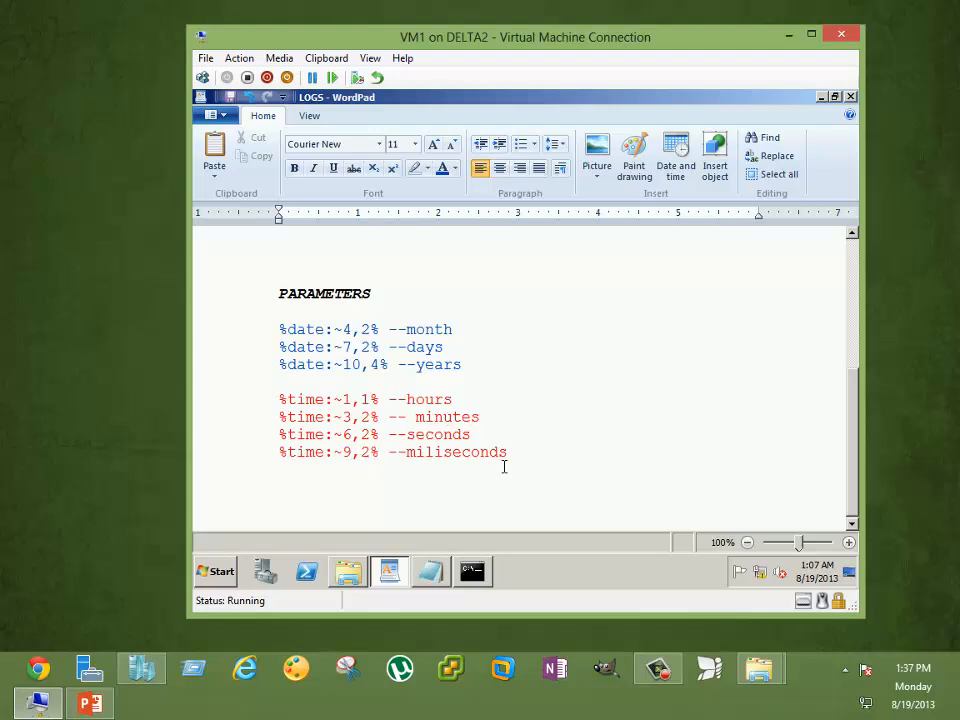
left_click(430, 571)
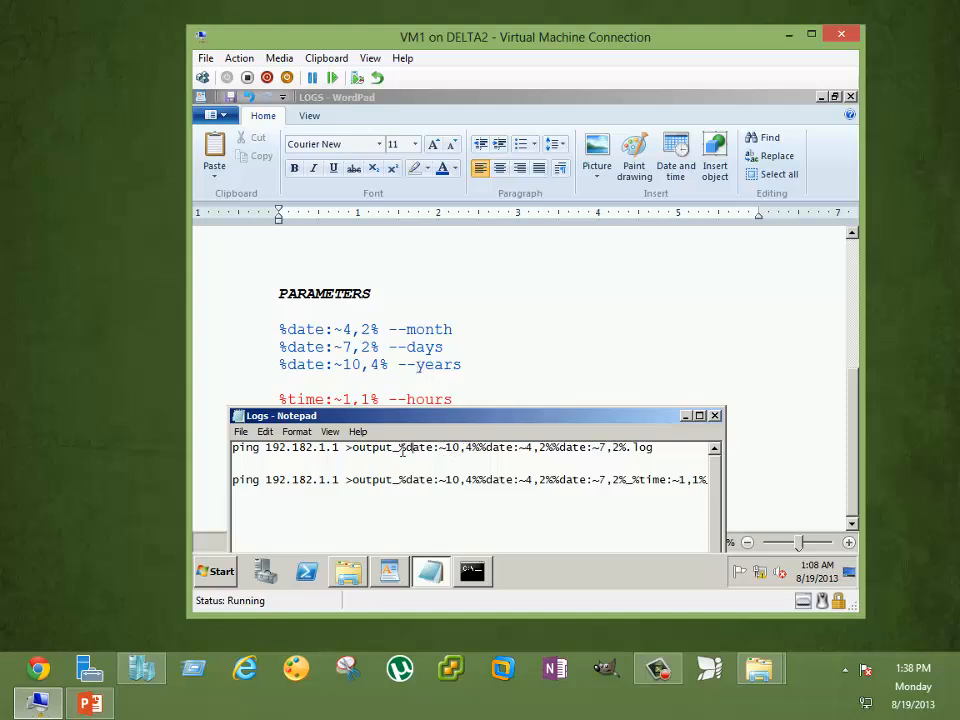
Step: Highlight the first ping command's month (%date:~4,2%) and day substrings in Logs
left_click_drag(400, 447, 478, 447)
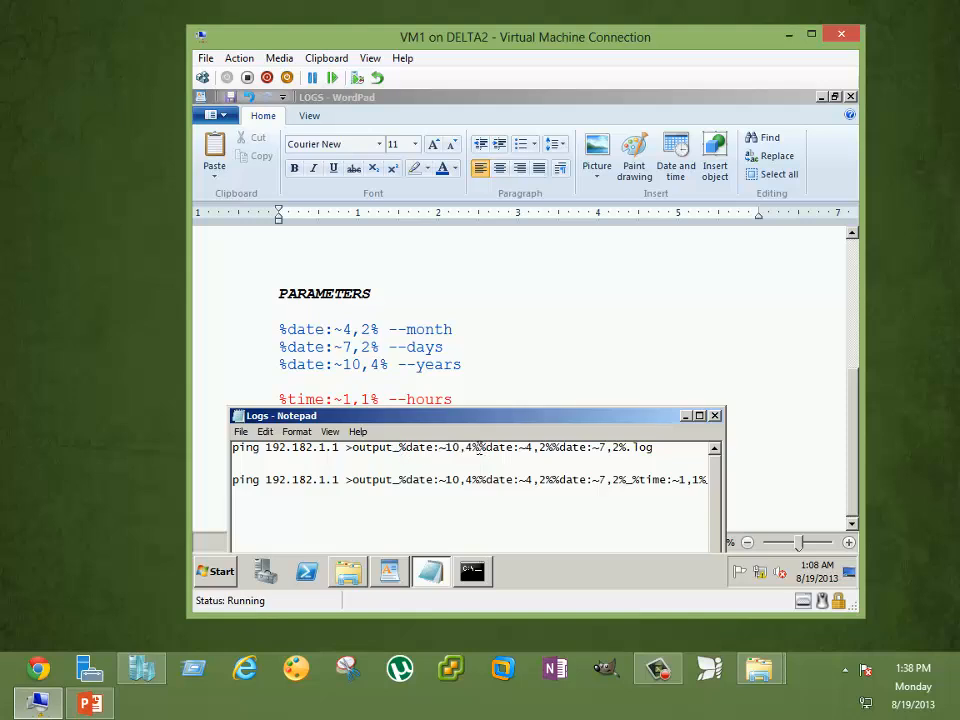
double_click(494, 447)
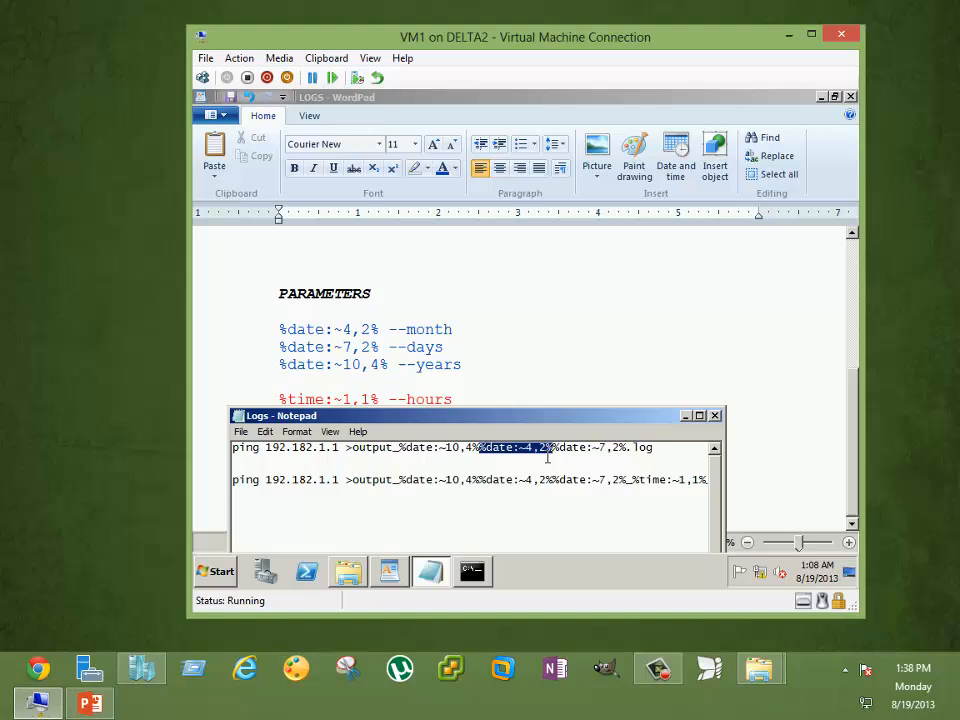
mouse_move(522, 465)
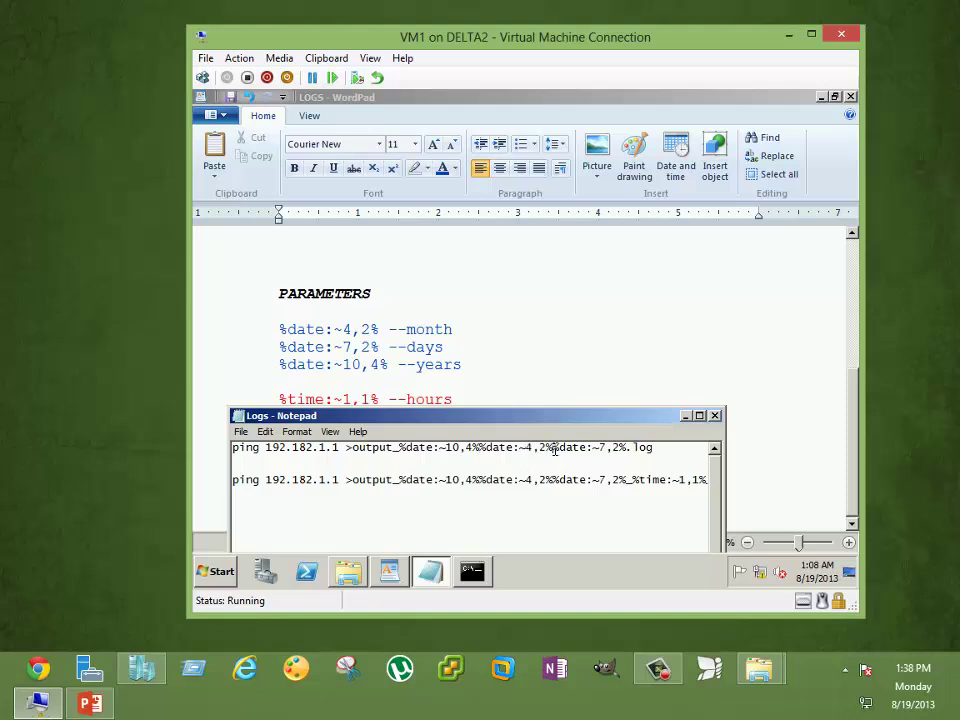
double_click(567, 448)
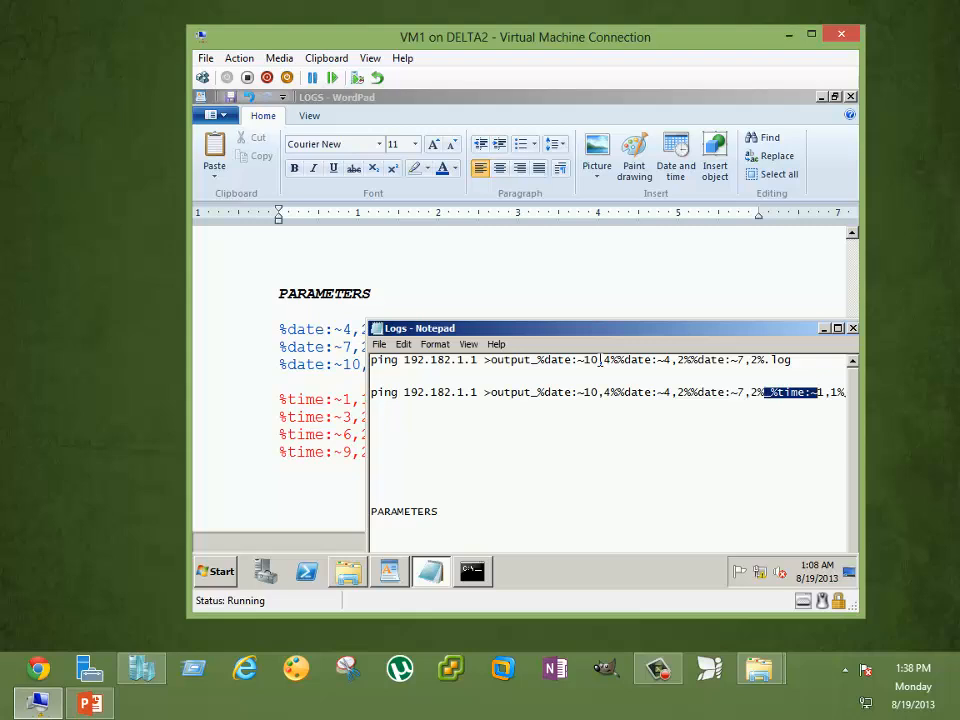
mouse_move(612, 363)
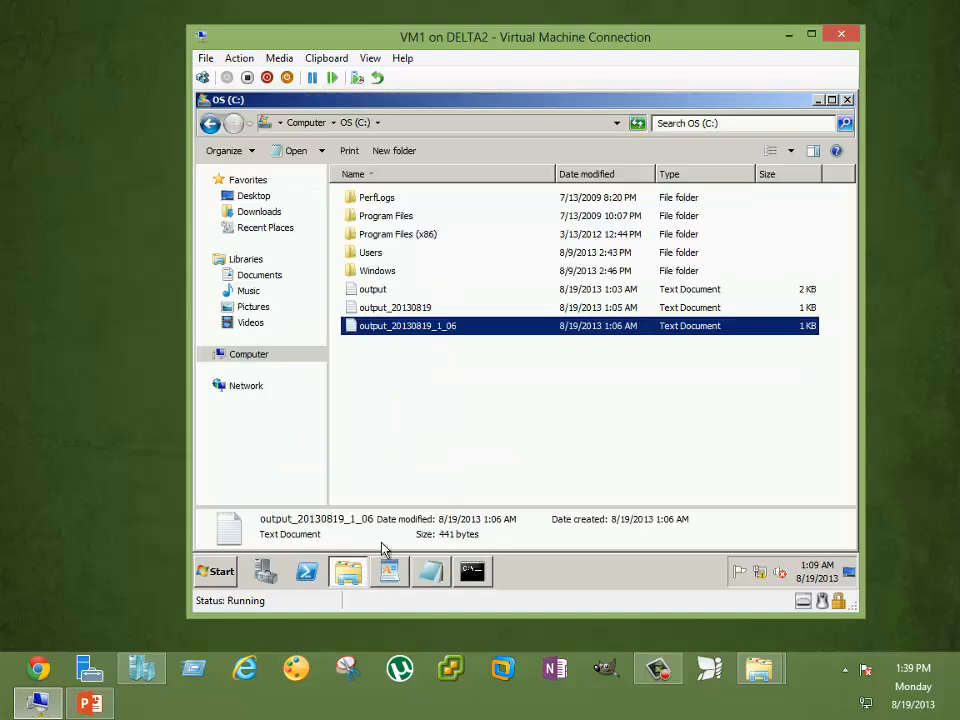
Step: Deselect output_20130819_1_06 in the drive C: file list
left_click(426, 464)
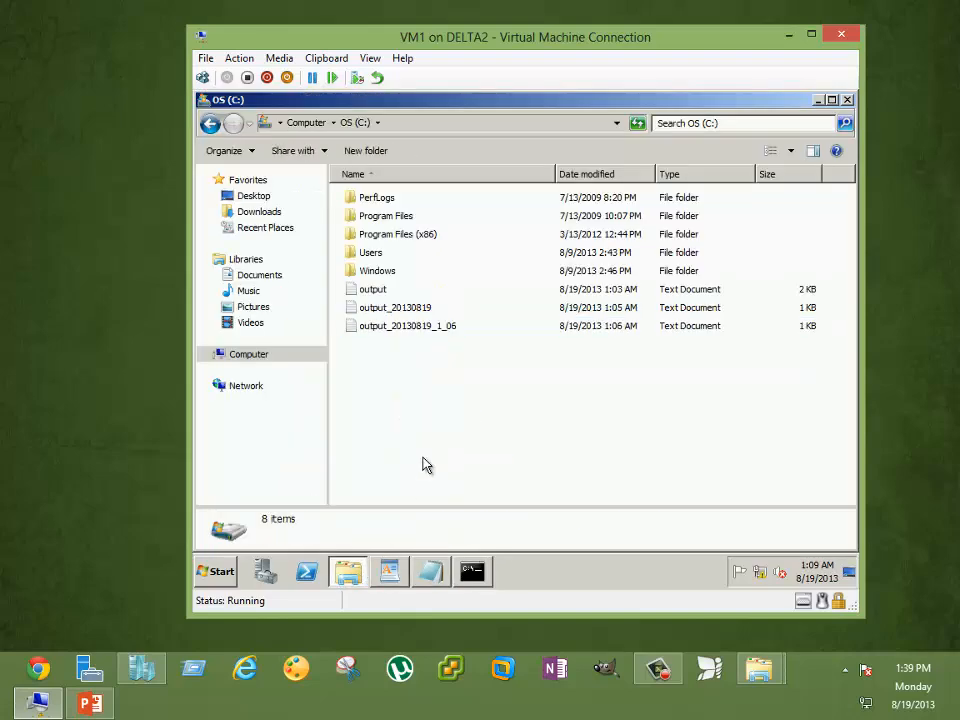